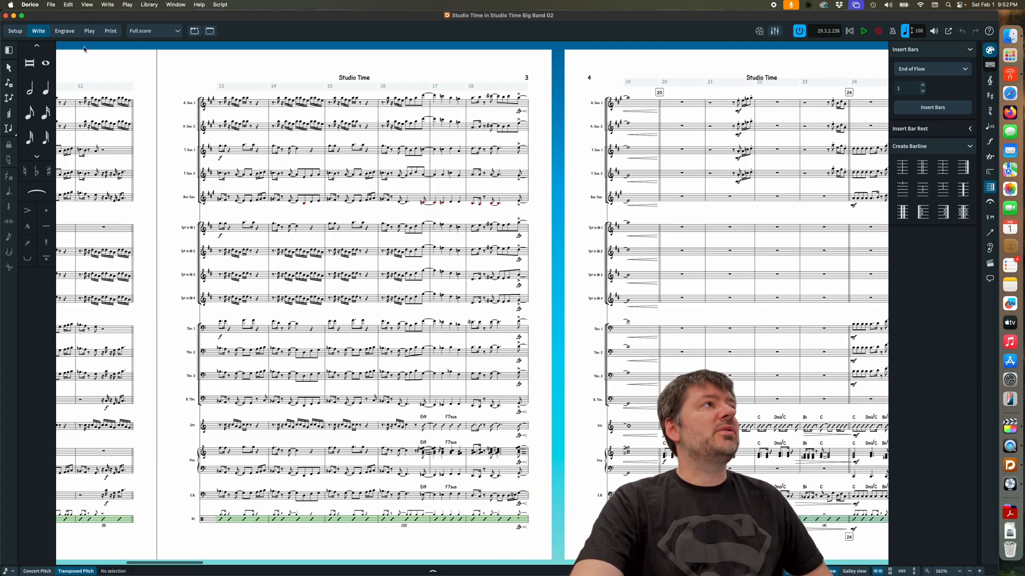
- Switch the score to Engrave mode and activate the Graphic Slices tool
left_click(64, 30)
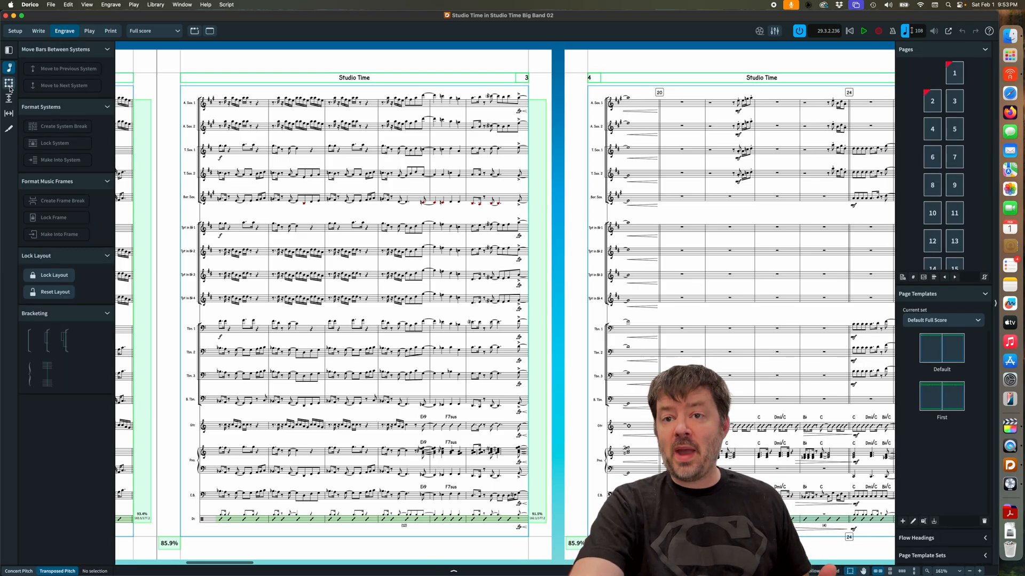
mouse_move(8, 144)
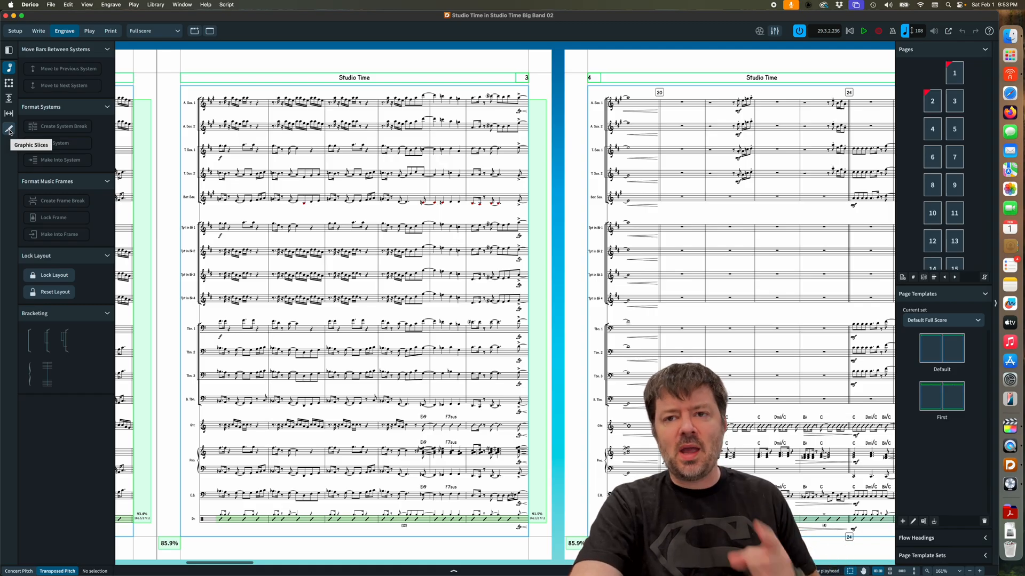
left_click(8, 128)
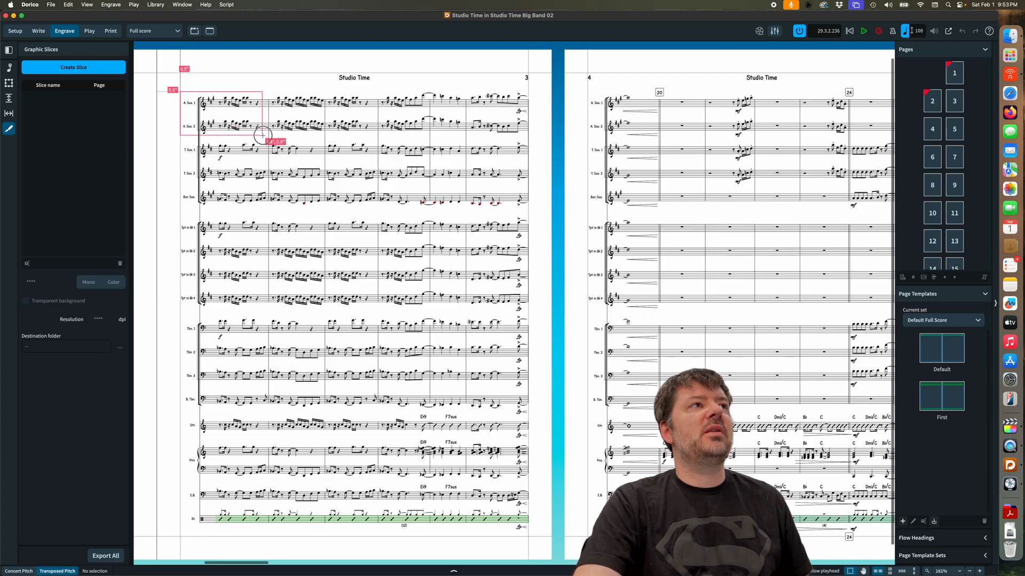
- Draw Slice 1 on the bar 13 alto sax staves and resize it to cover both
left_click_drag(262, 137, 268, 131)
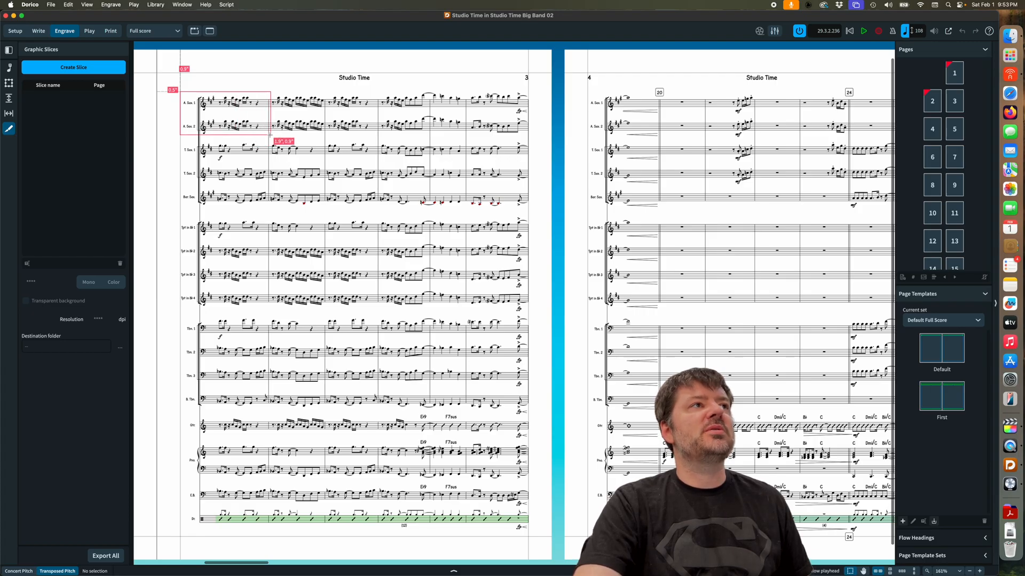
left_click(73, 67)
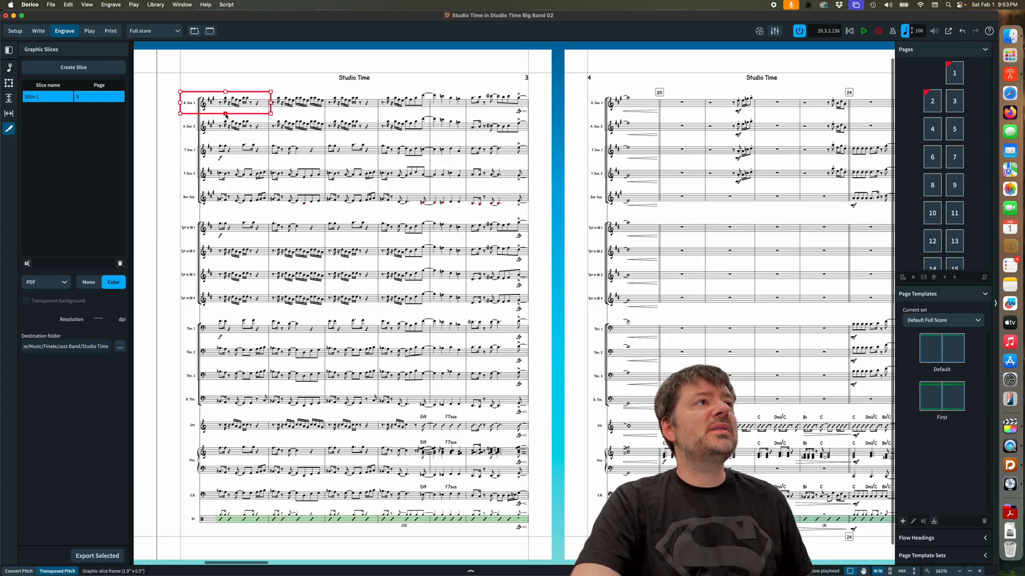
left_click_drag(225, 91, 225, 135)
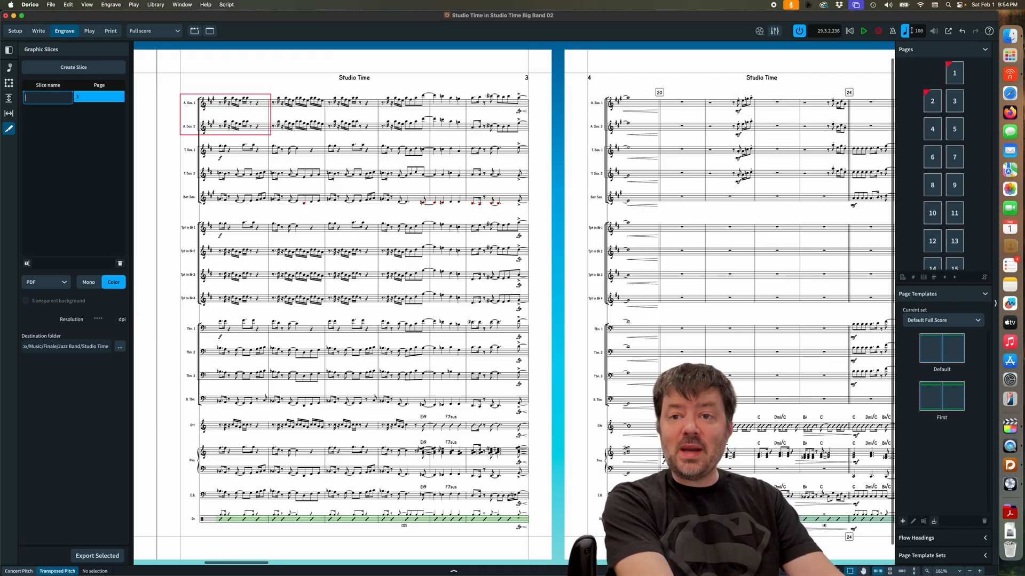
- Rename the slice to 'Alto 1 + 2' and reselect it in the slices list
type("Alto 1 + 2")
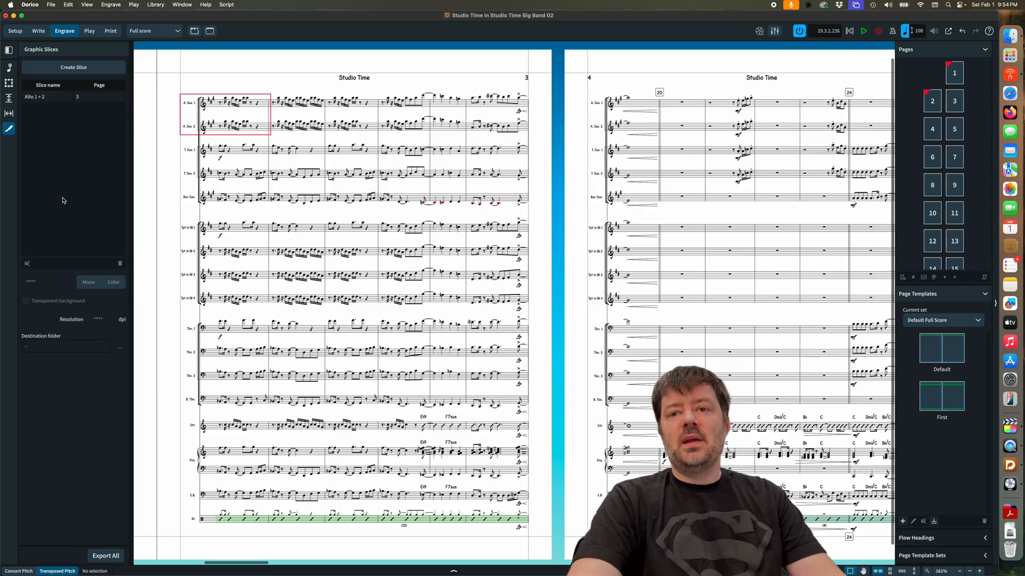
left_click(45, 97)
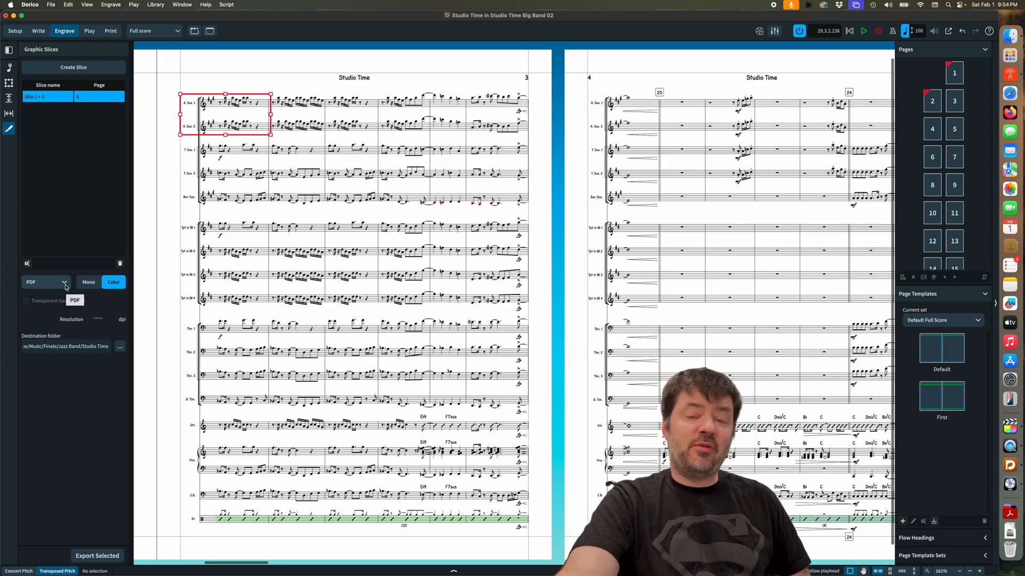
left_click(45, 282)
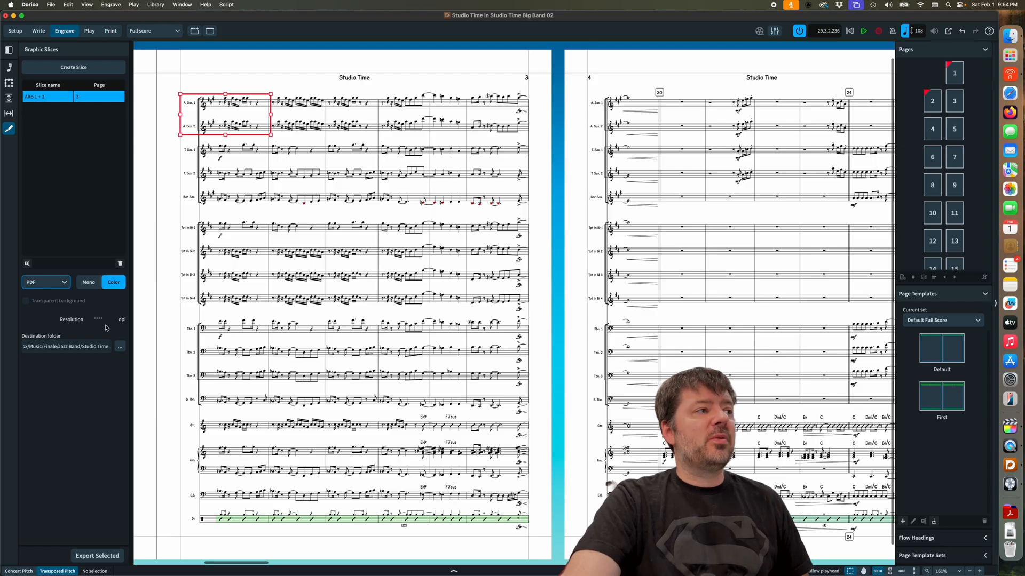
mouse_move(83, 299)
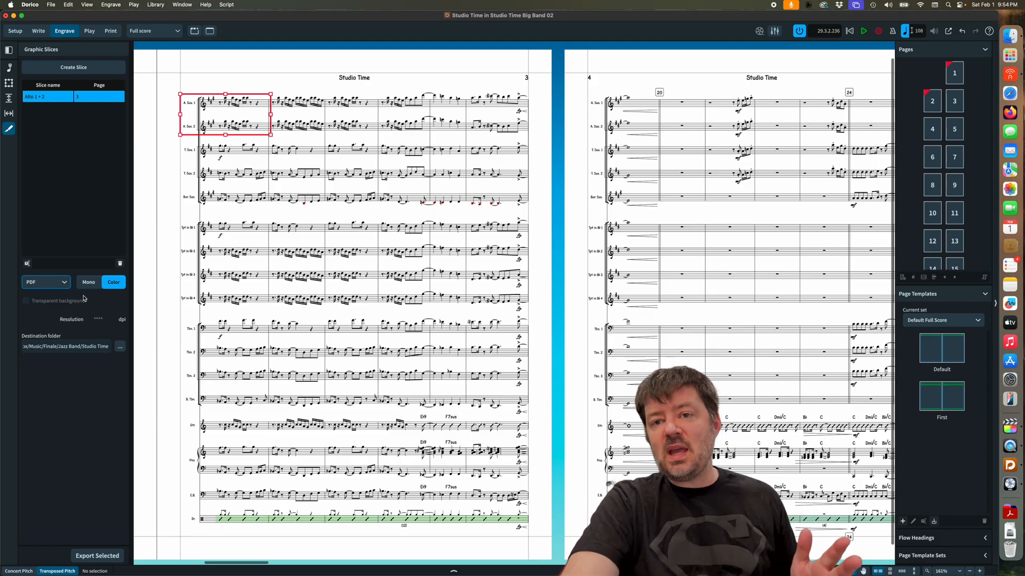
mouse_move(93, 307)
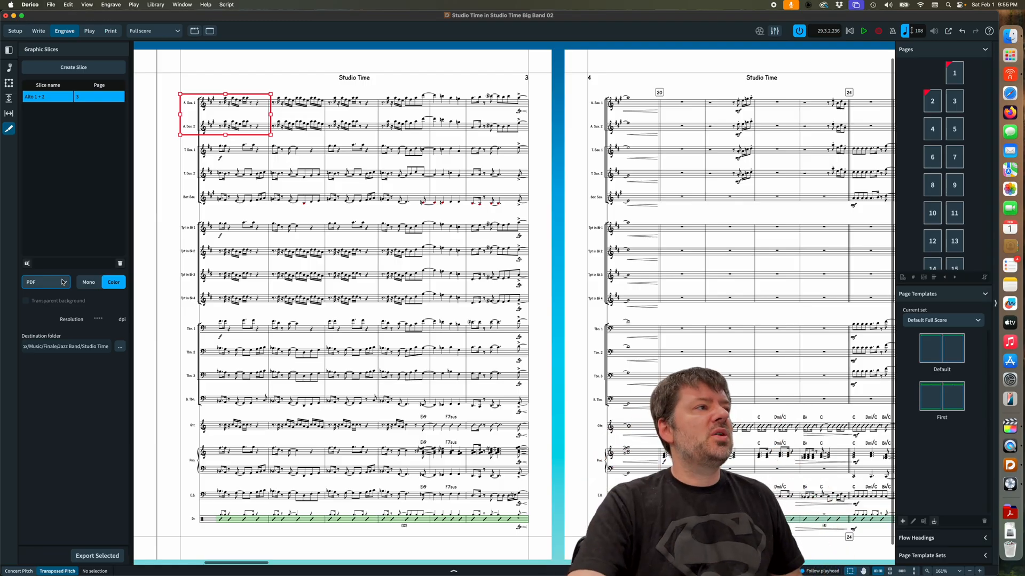
- Export the alto slice as PNG, trying Mono before settling on Color
left_click(45, 281)
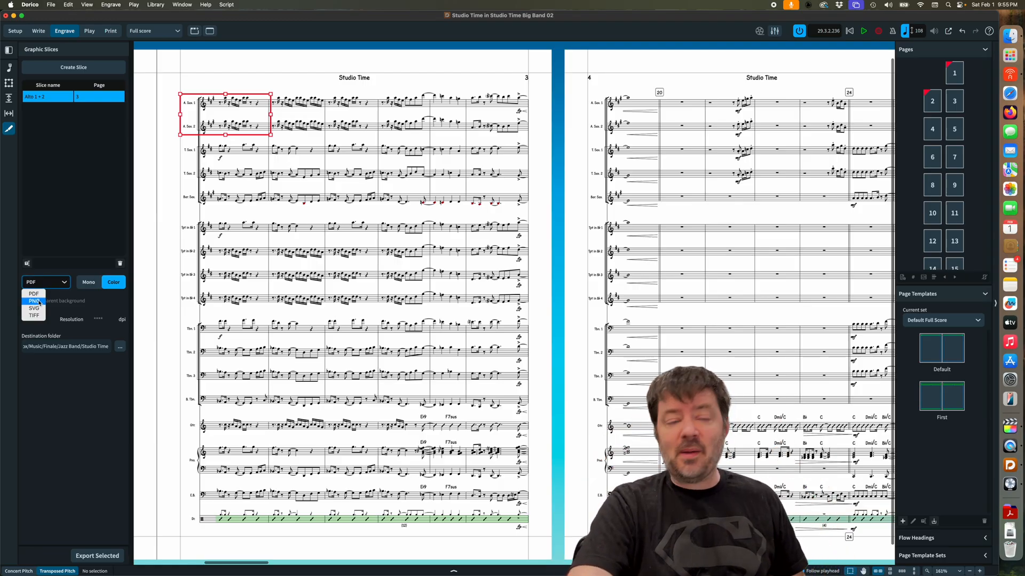
left_click(34, 300)
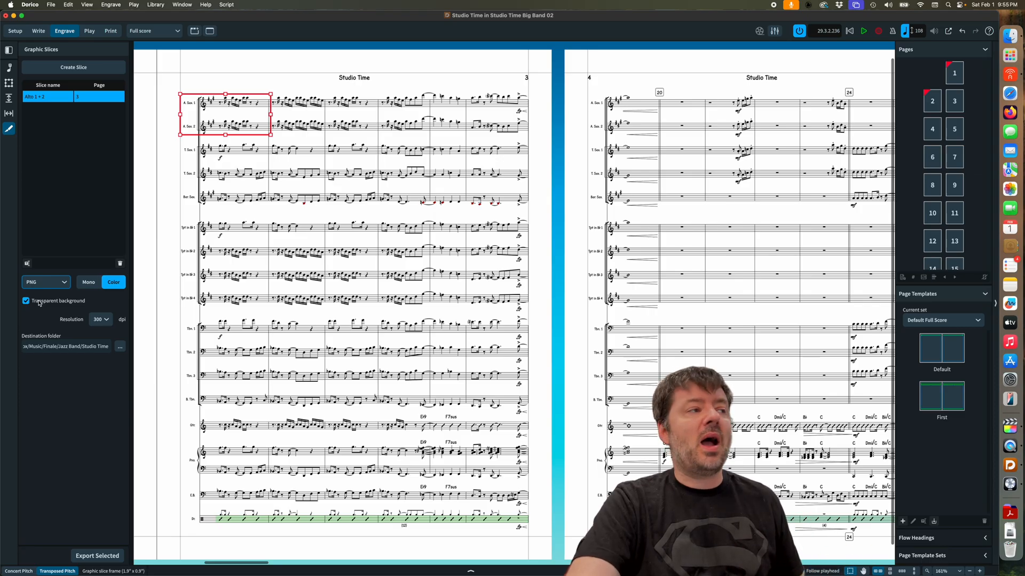
left_click(88, 282)
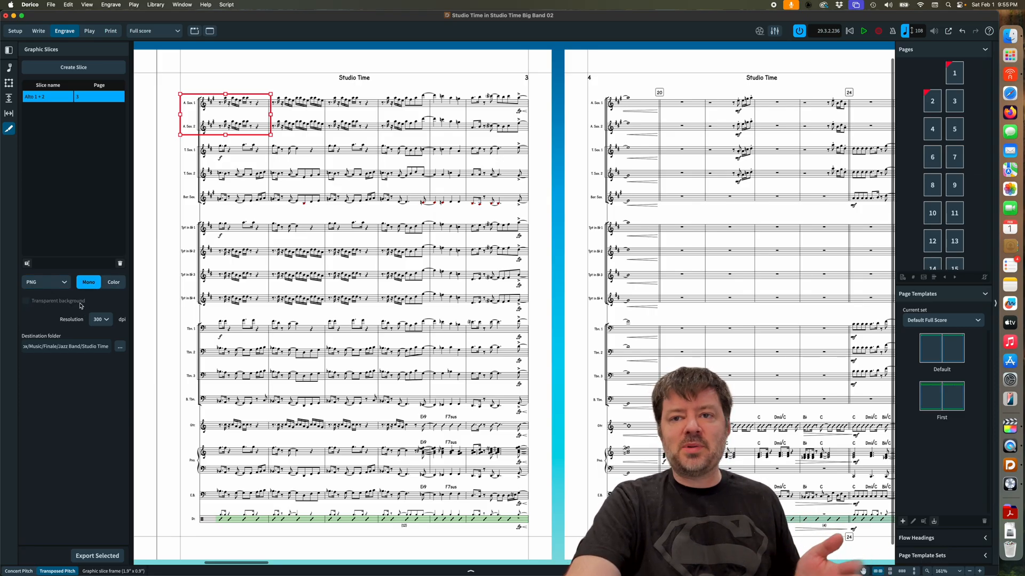
left_click(113, 282)
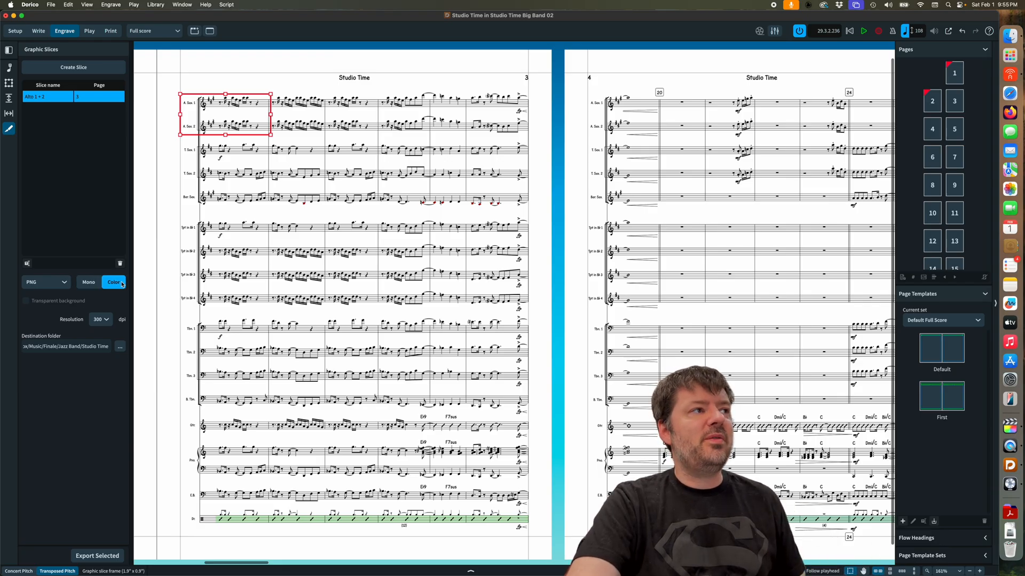
left_click(25, 301)
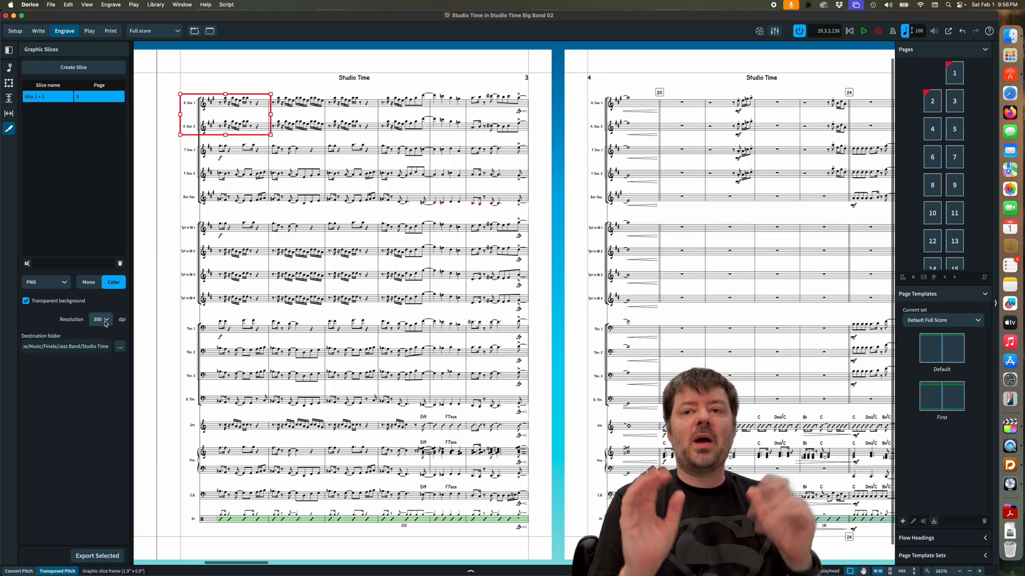
- Raise the Alto 1 + 2 slice's export resolution from 300 to 1200 dpi
left_click(106, 320)
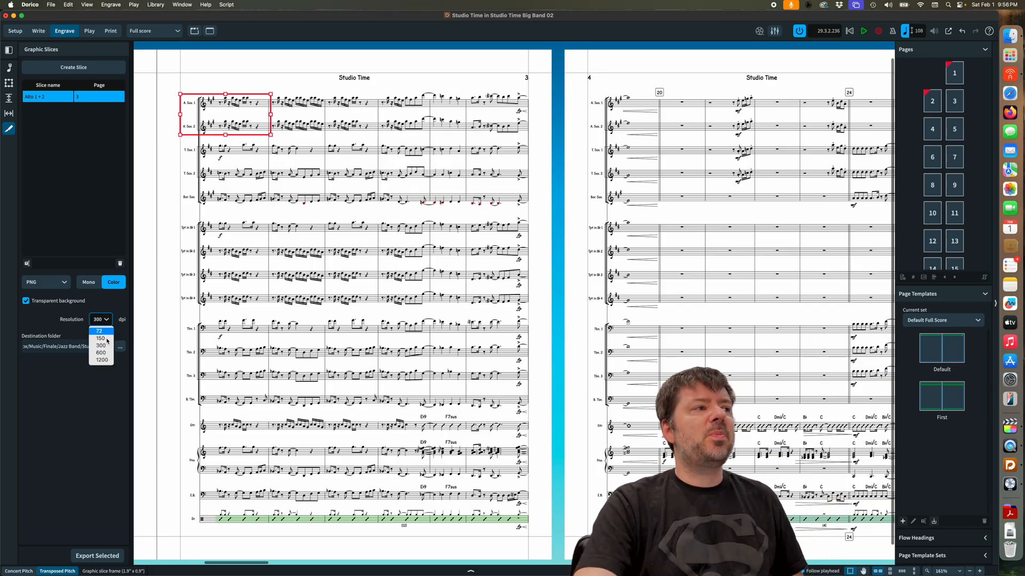
mouse_move(101, 353)
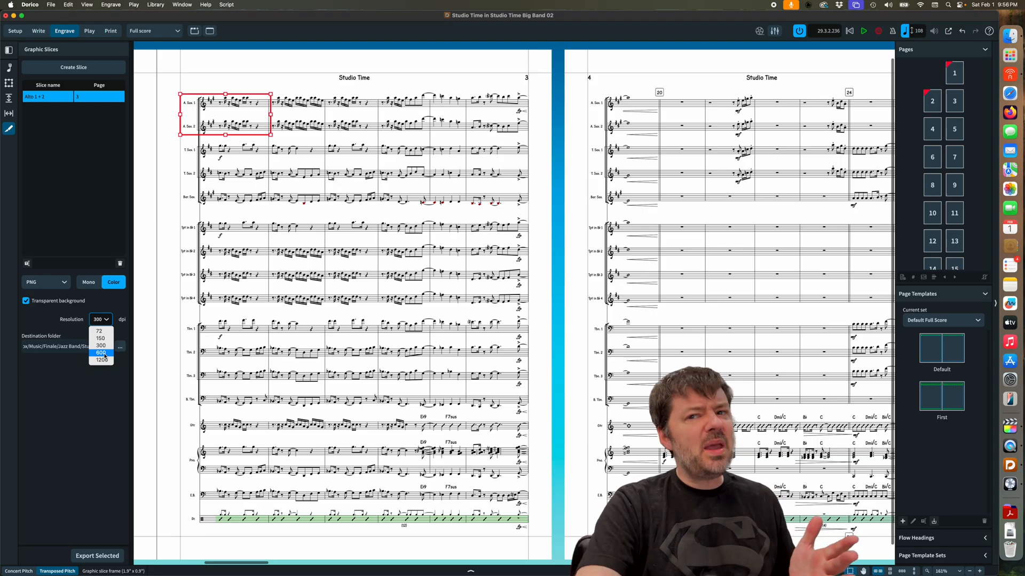
left_click(101, 361)
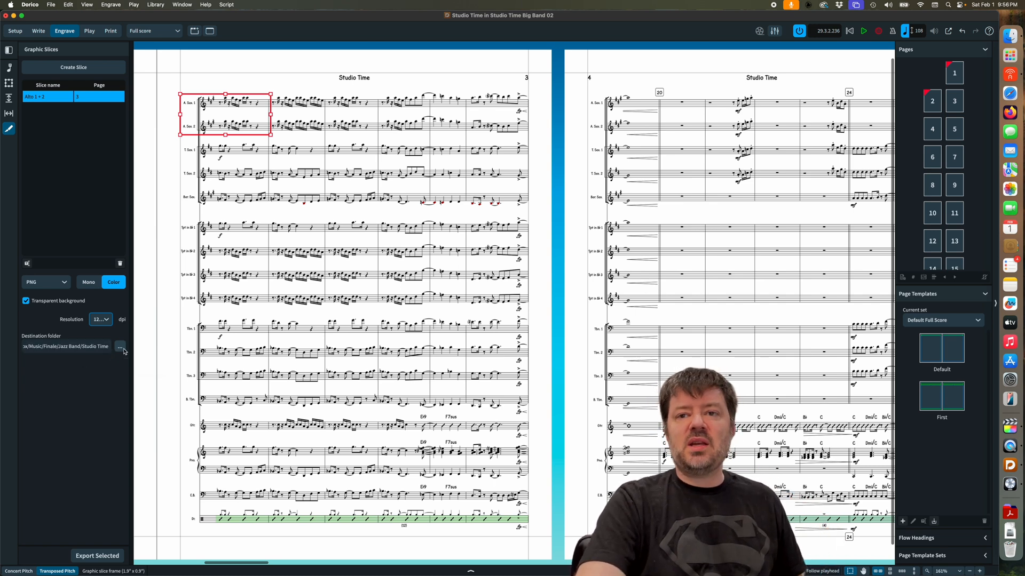
mouse_move(120, 346)
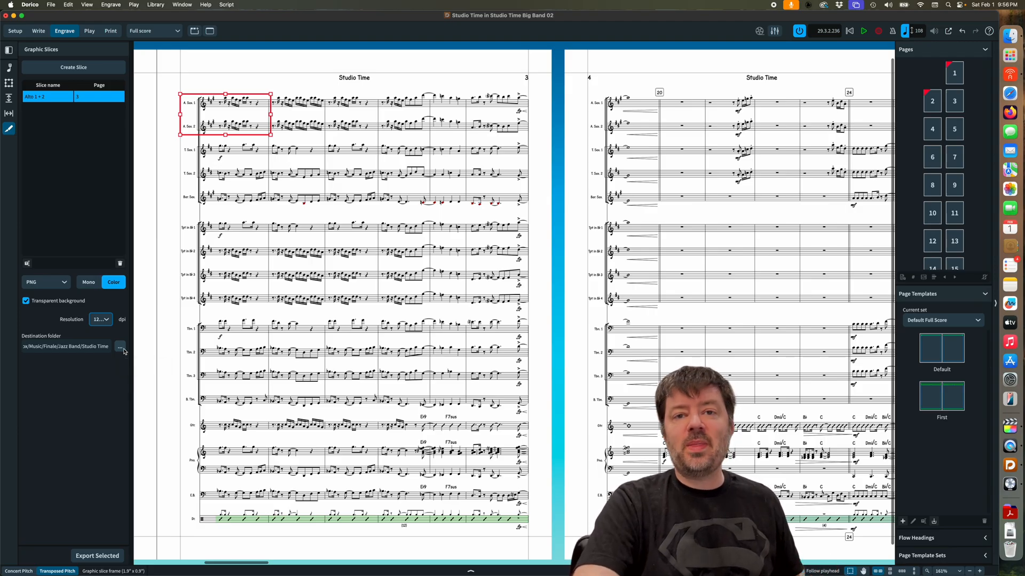
- Point the slice destination to the Slices folder in Dorico Help, replacing Studio Time
left_click(120, 346)
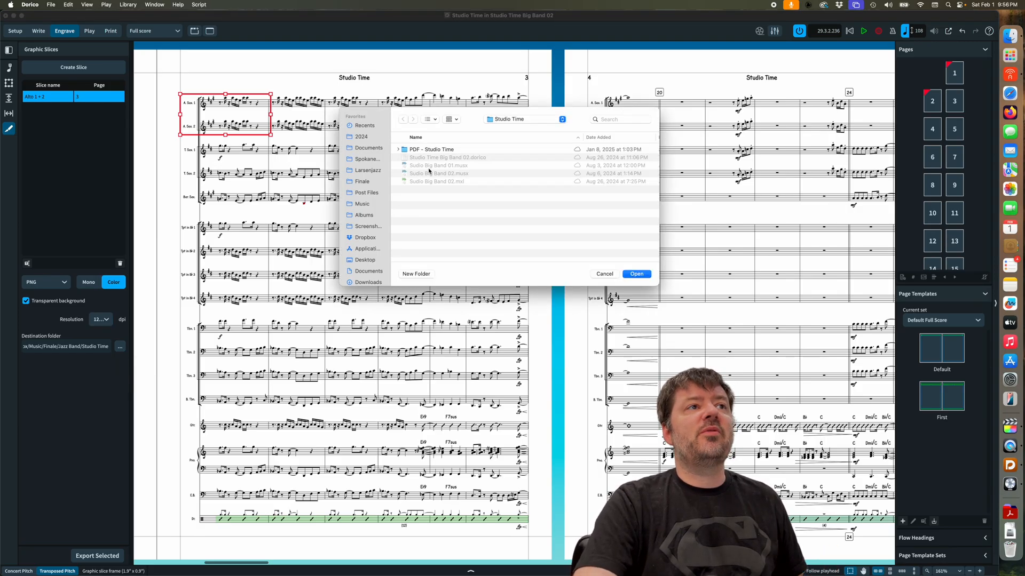
left_click(362, 265)
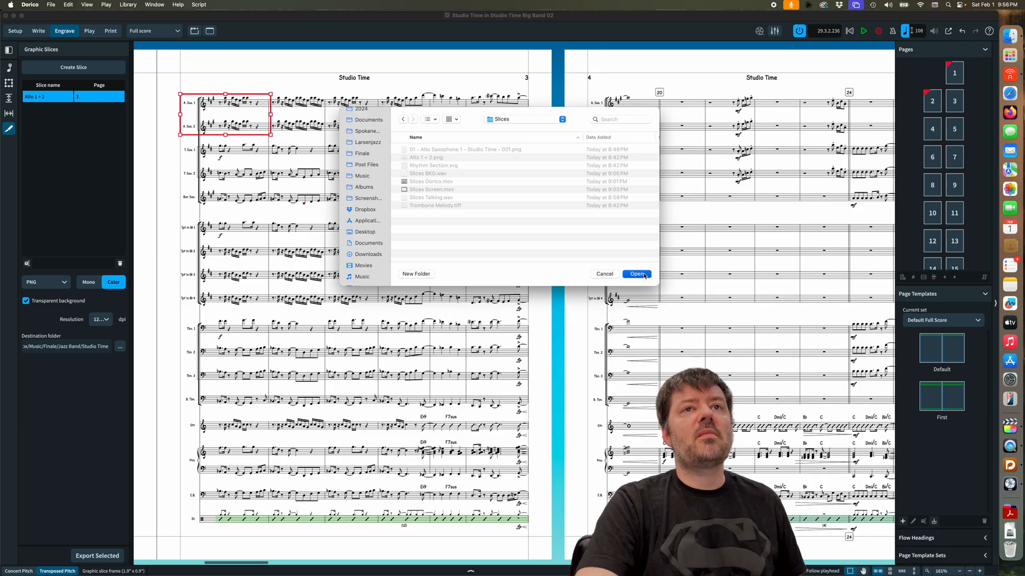
left_click(637, 274)
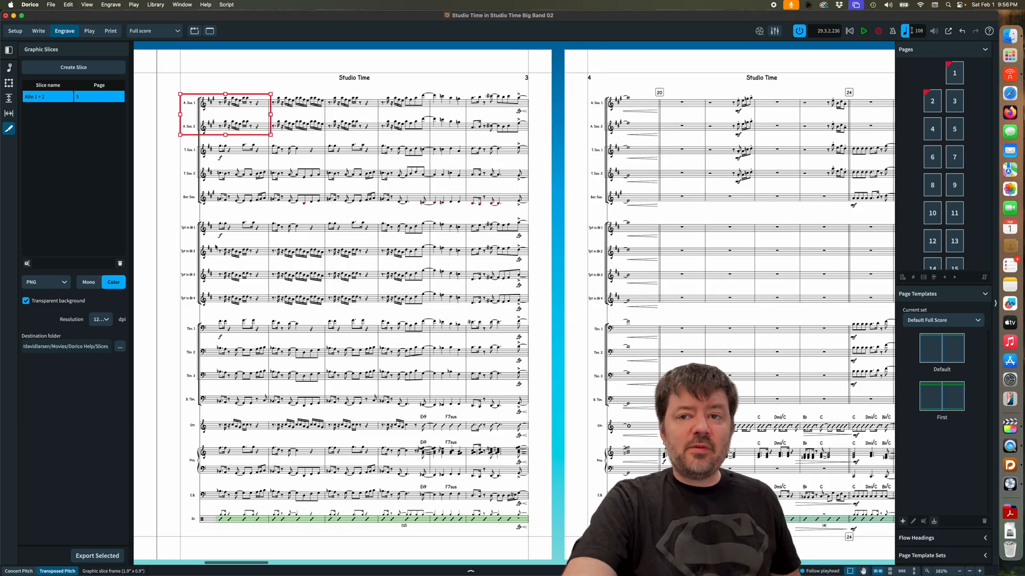
mouse_move(322, 334)
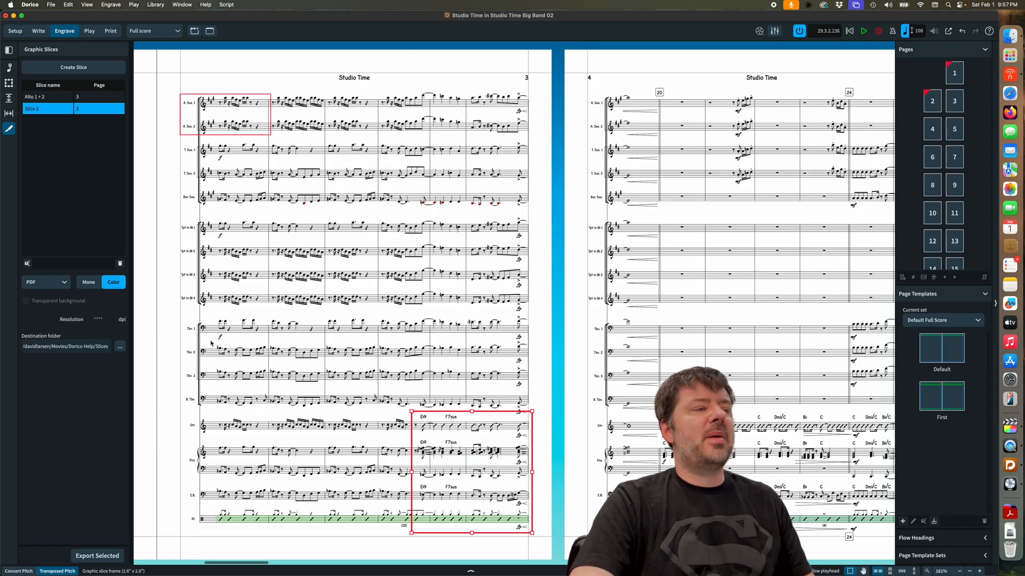
- Choose the export format for Slice 2, which frames the rhythm section in bars 17–18
left_click(45, 282)
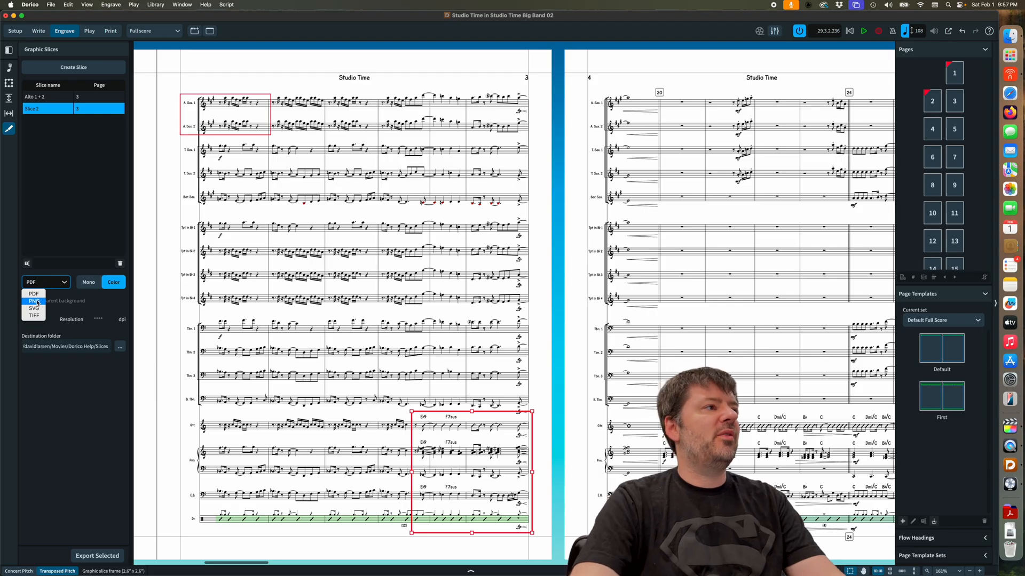
left_click(34, 315)
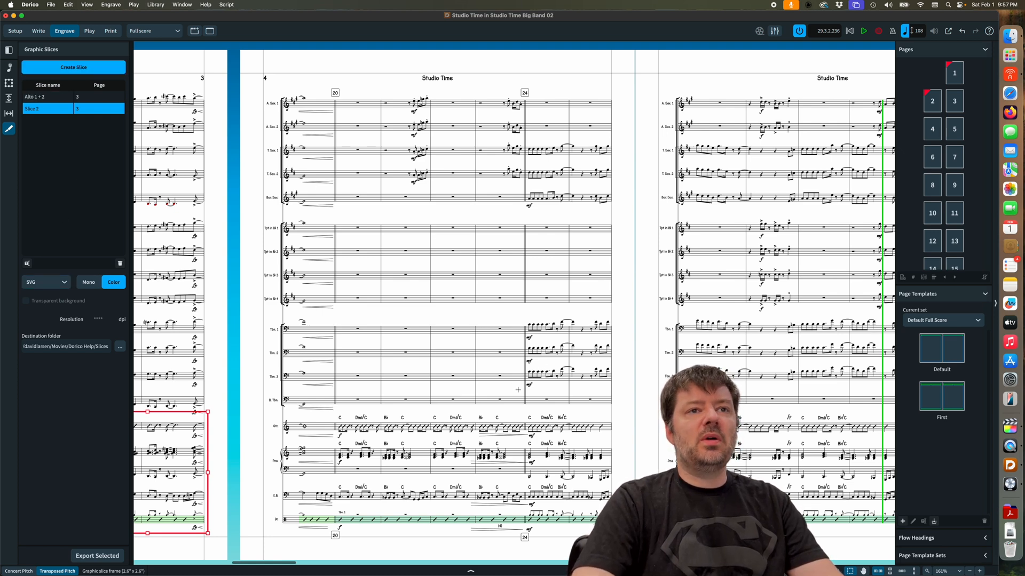
- Draw a slice around the page 4 trombone bars and name it 'Trombone Melody'
left_click_drag(516, 320, 619, 387)
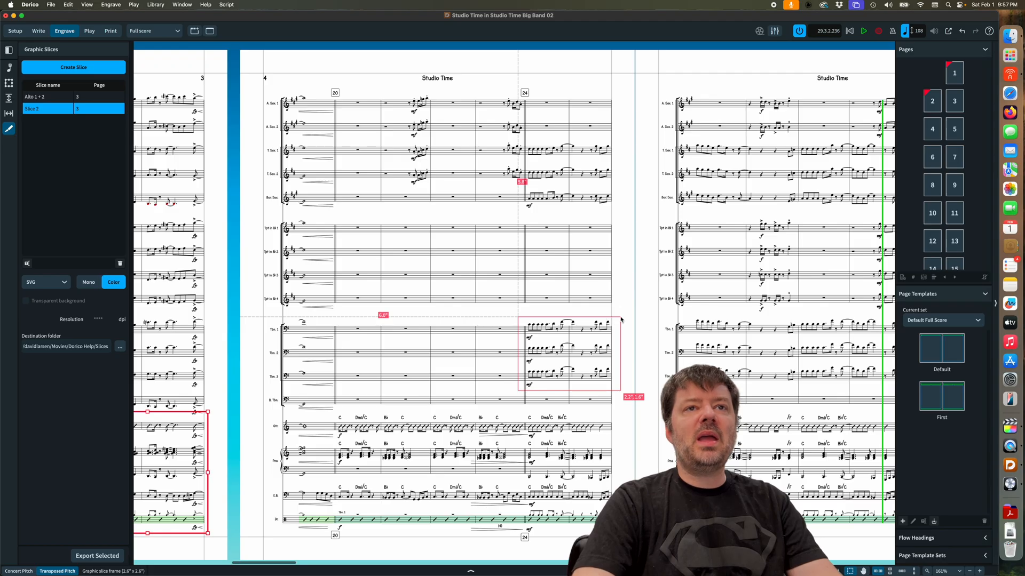
left_click(73, 67)
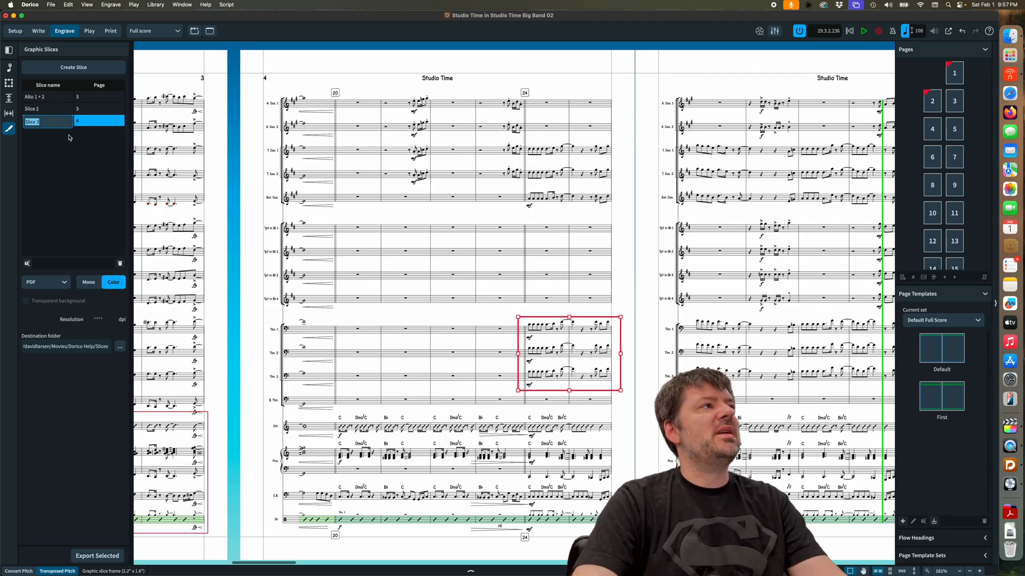
type("T")
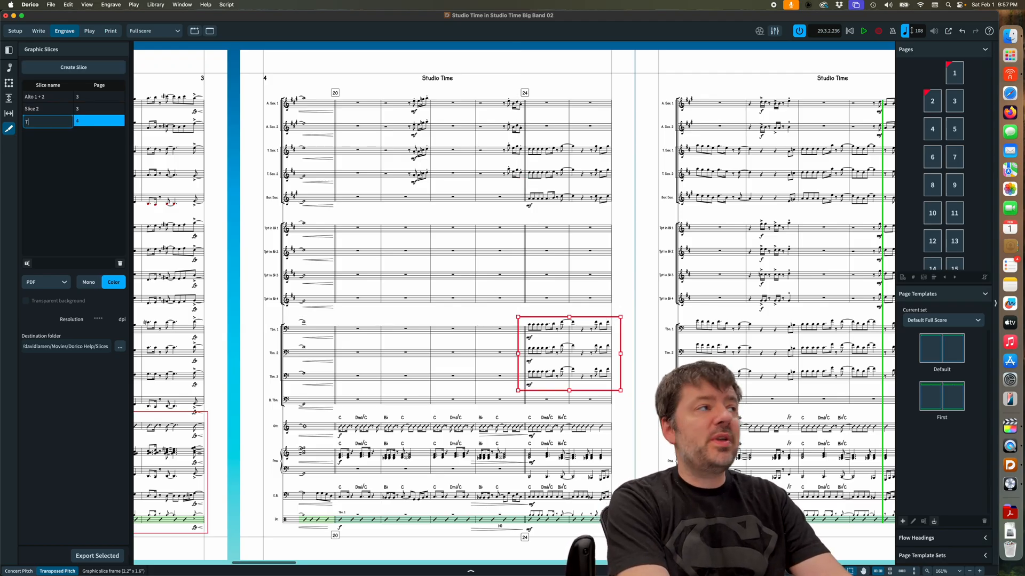
type("rombone Melody")
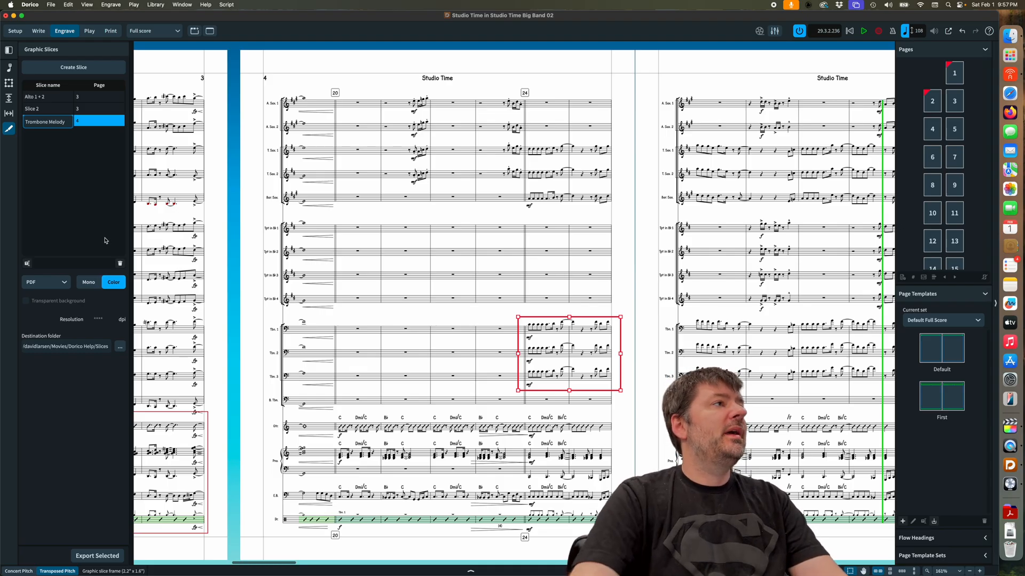
left_click(43, 121)
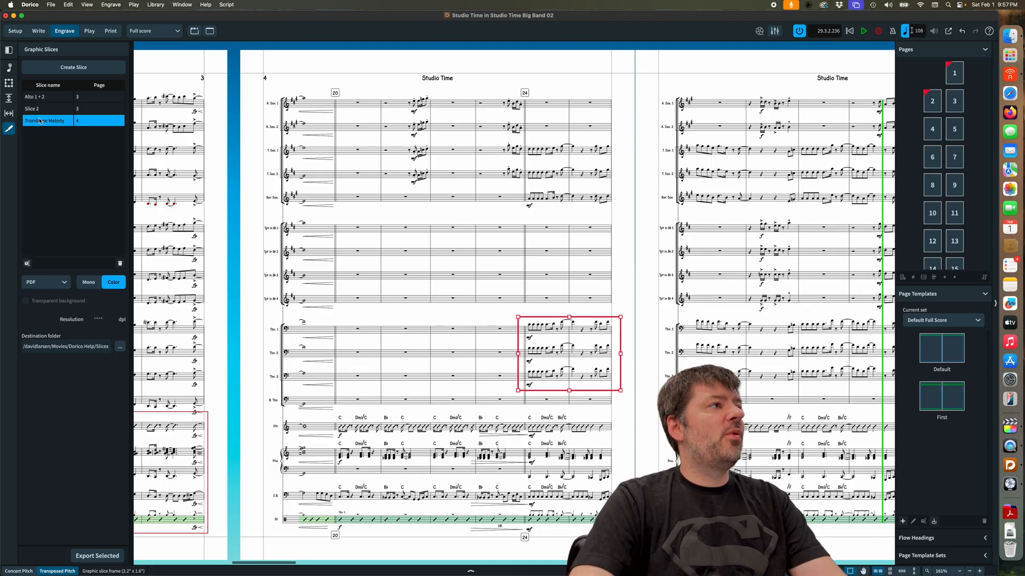
- Set the Trombone Melody slice to export as TIFF and adjust its resolution
left_click(46, 282)
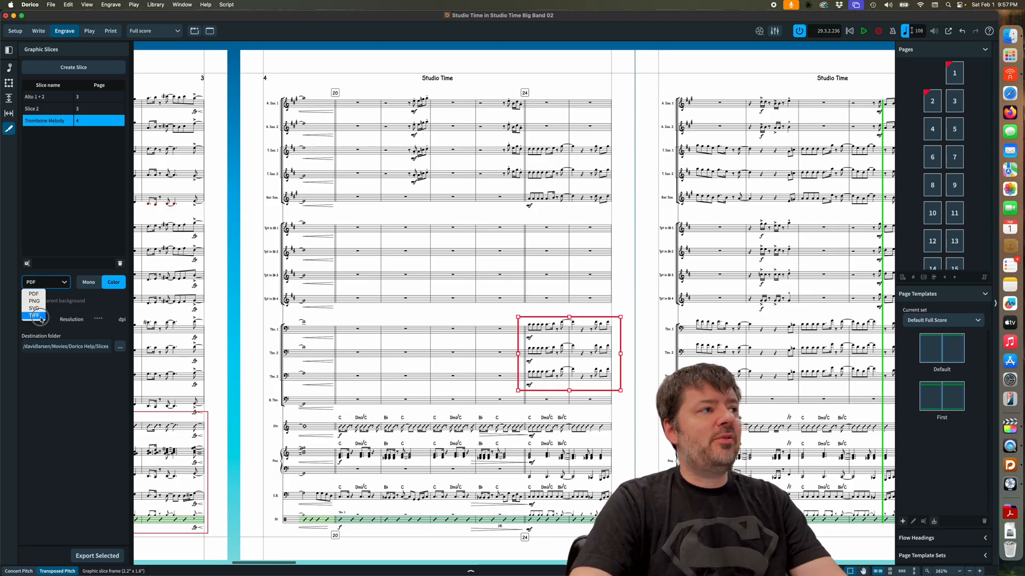
left_click(34, 316)
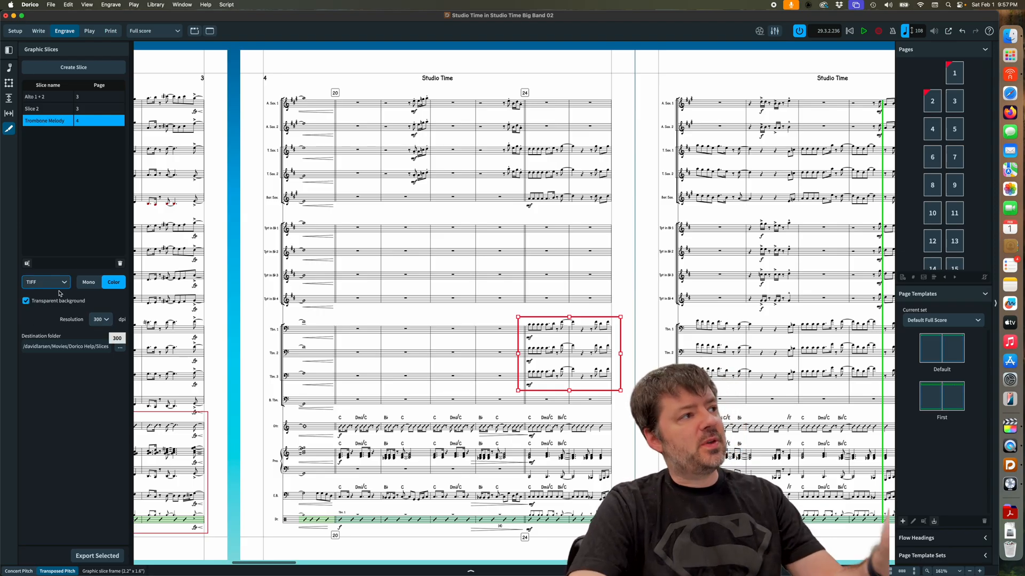
left_click(100, 319)
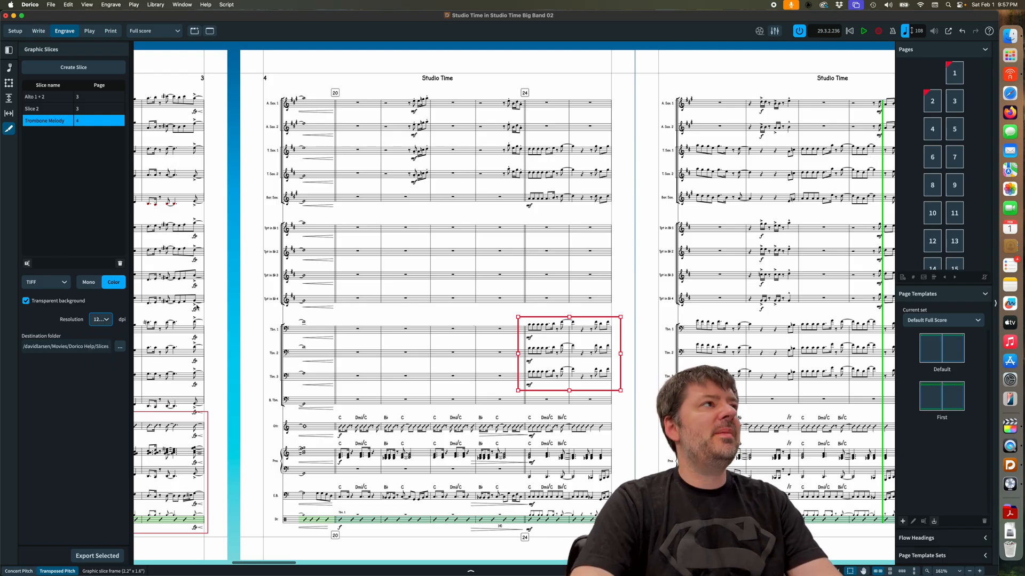
left_click(42, 109)
type("Rhythm Section")
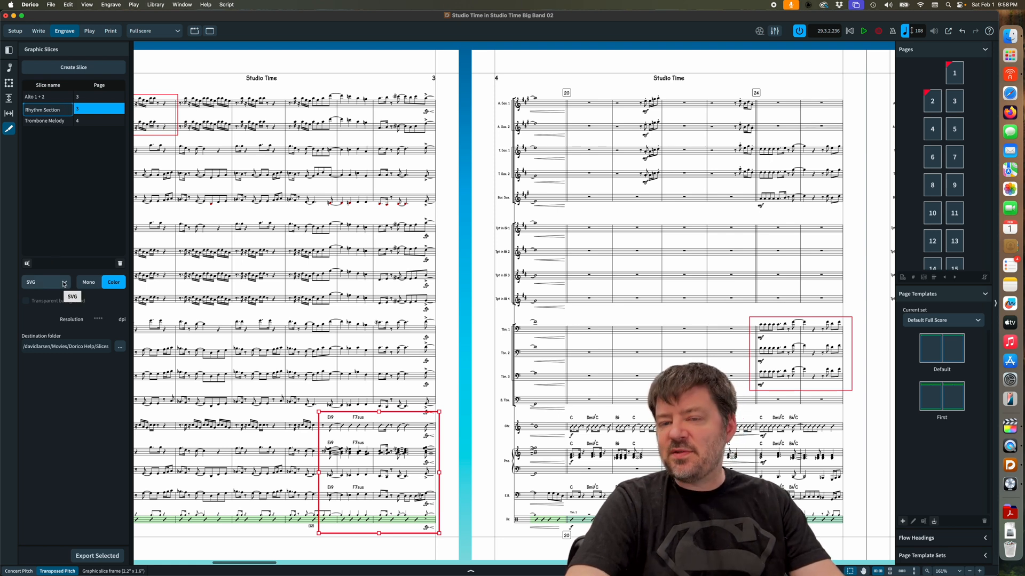
mouse_move(52, 403)
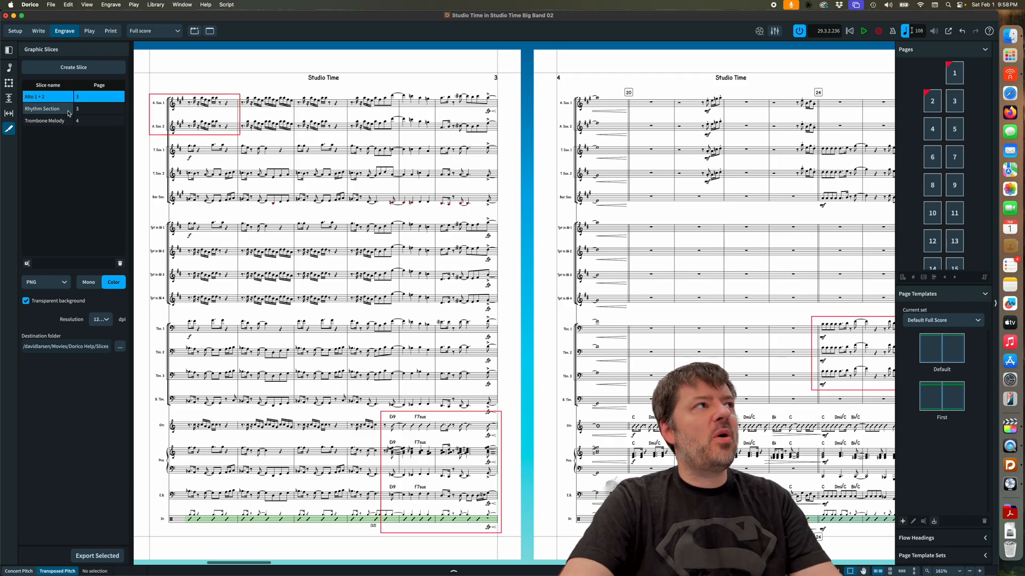
- Review the export settings of the Rhythm Section, Alto 1 + 2 and Trombone Melody slices
left_click(42, 109)
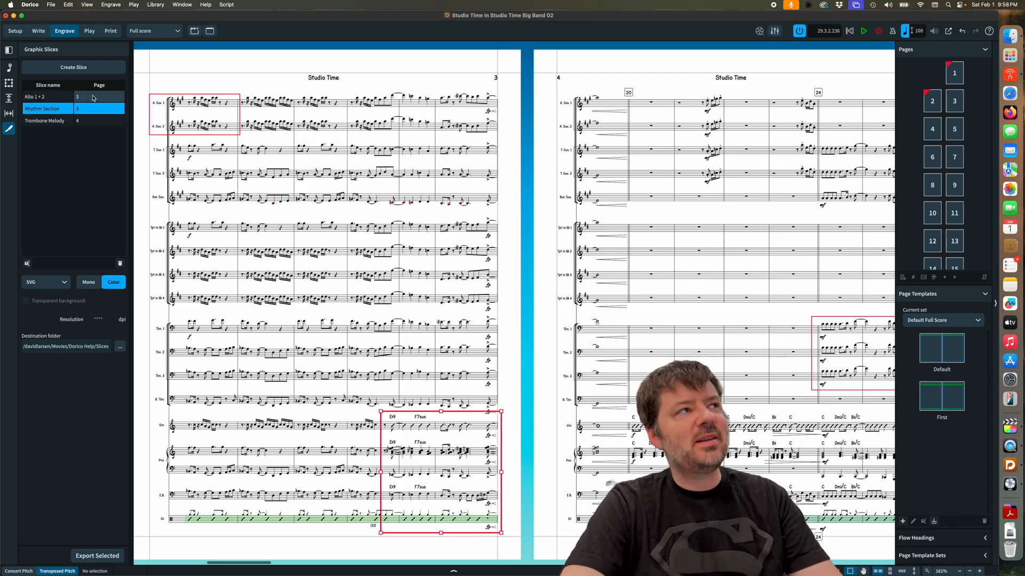
left_click(47, 96)
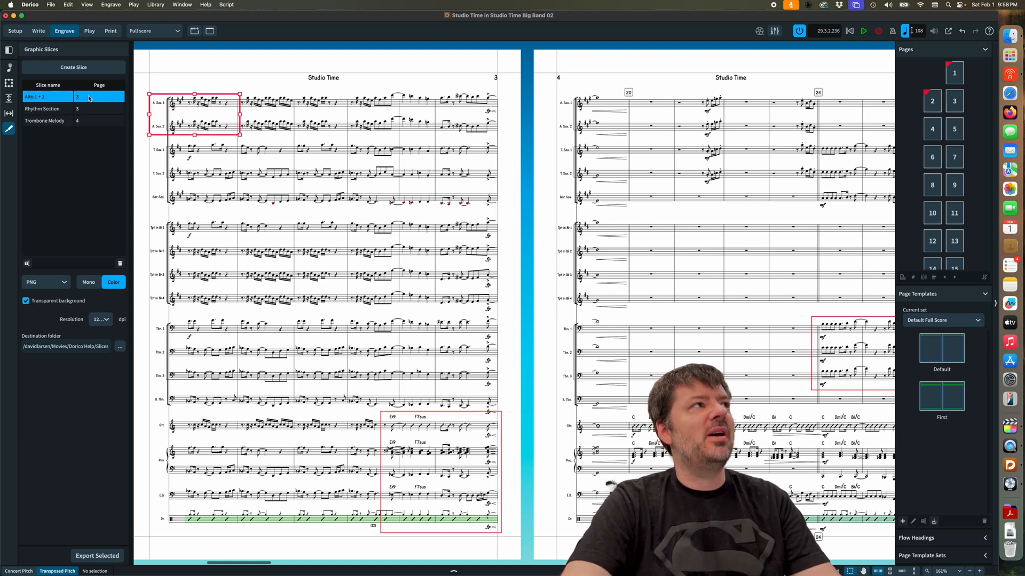
left_click(48, 108)
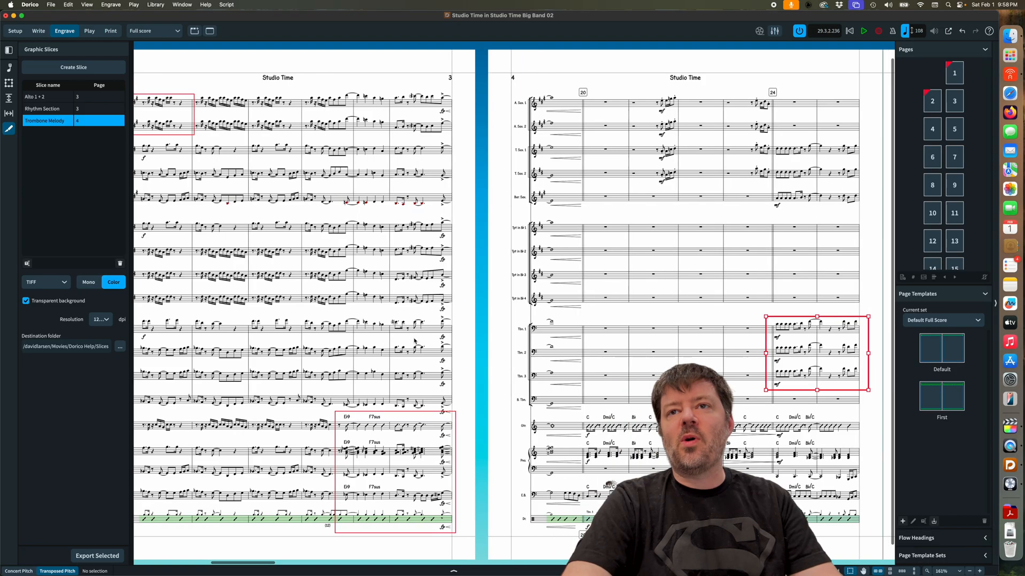
scroll("right", 3)
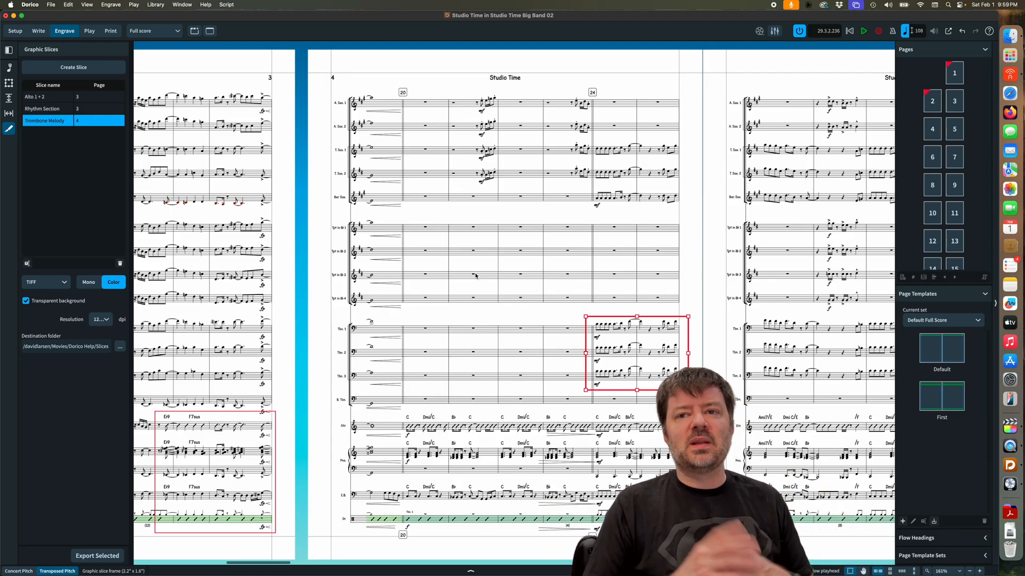
mouse_move(139, 44)
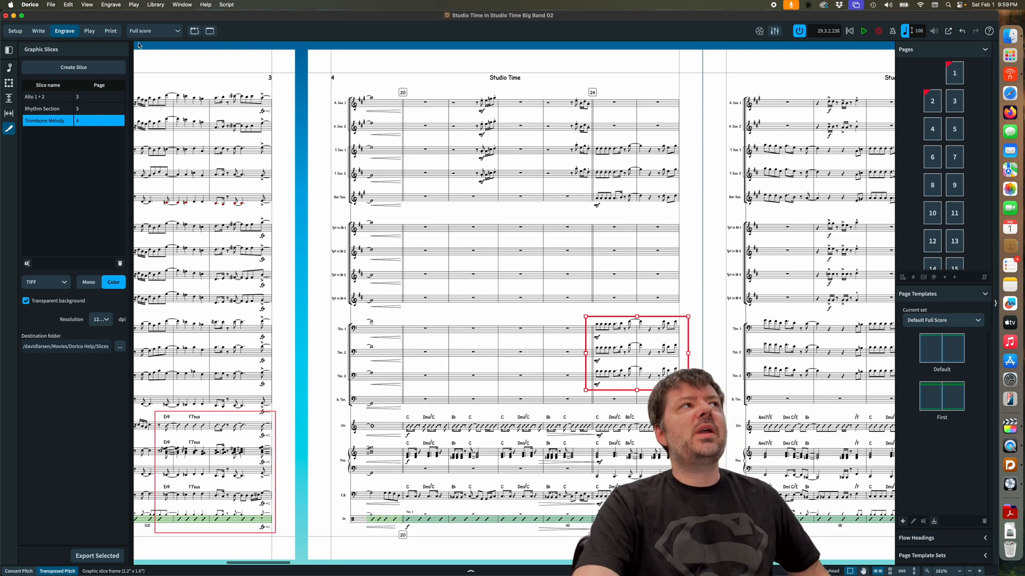
- In Print mode, set the Alto Saxophone 1 part's destination to Graphics in PNG format
left_click(110, 30)
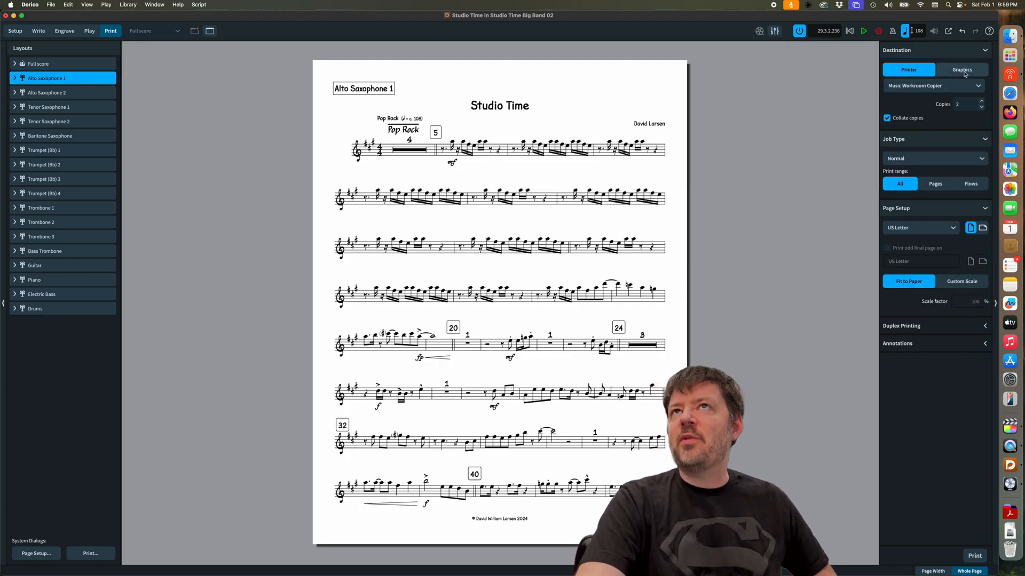
left_click(961, 69)
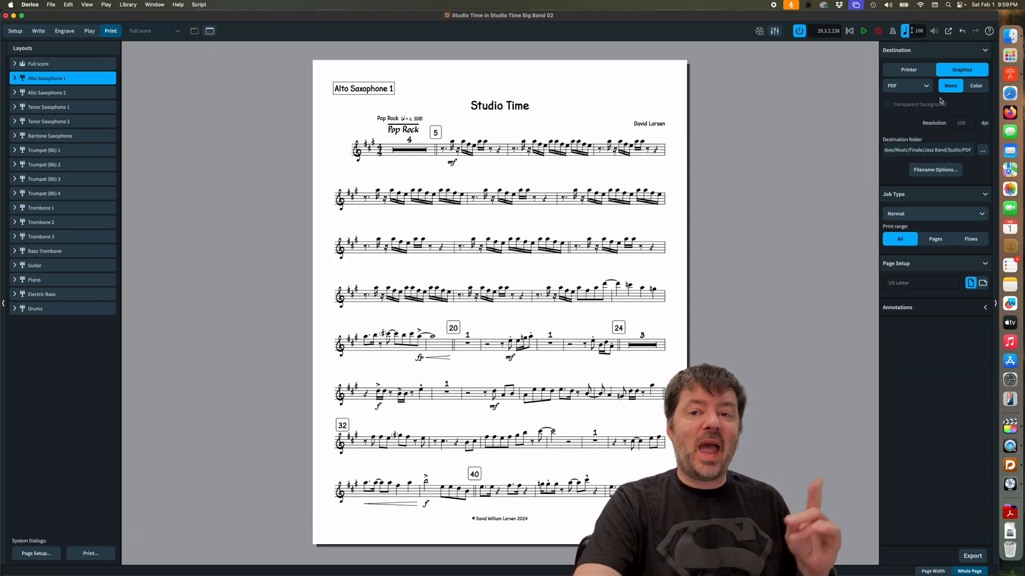
left_click(907, 86)
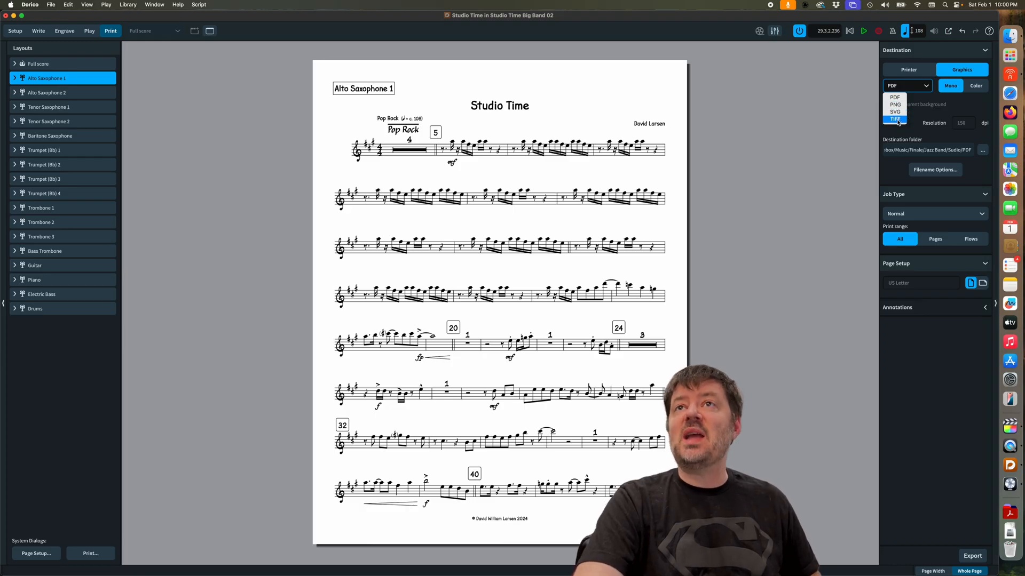
left_click(895, 104)
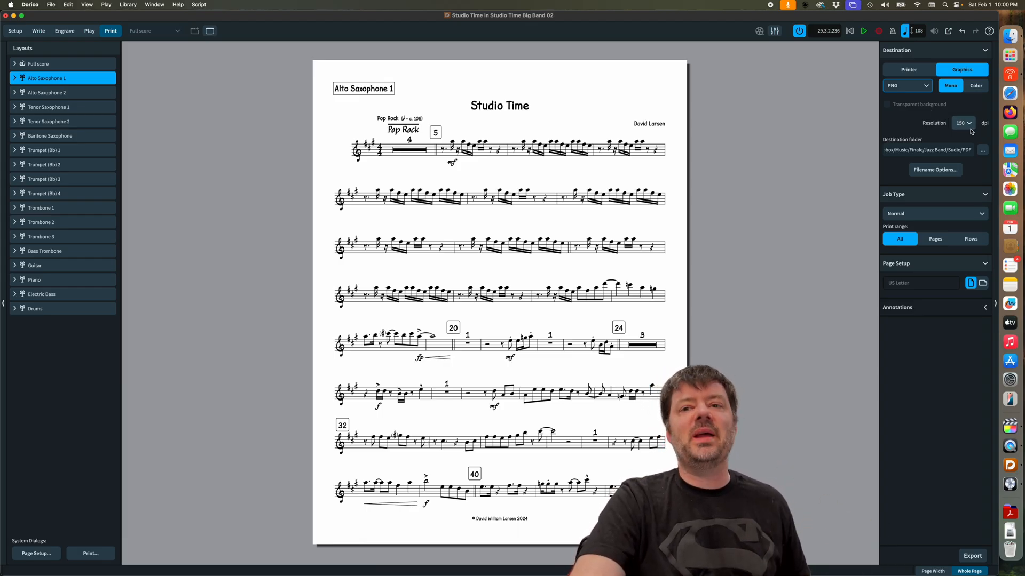
- Set PNG export resolution to 1200 dpi and destination folder to Movies/Dorico Help/Slices
left_click(960, 123)
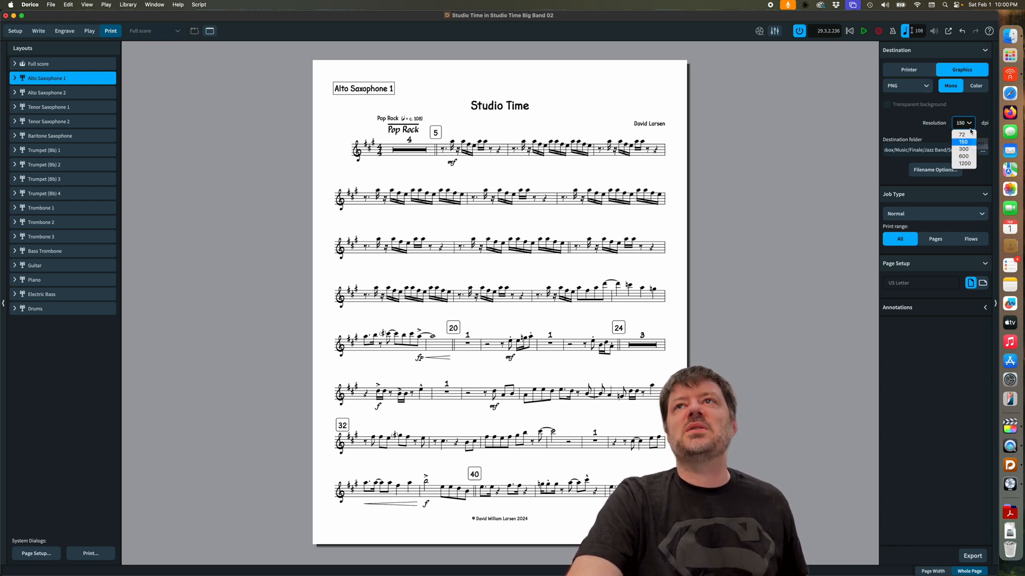
left_click(961, 163)
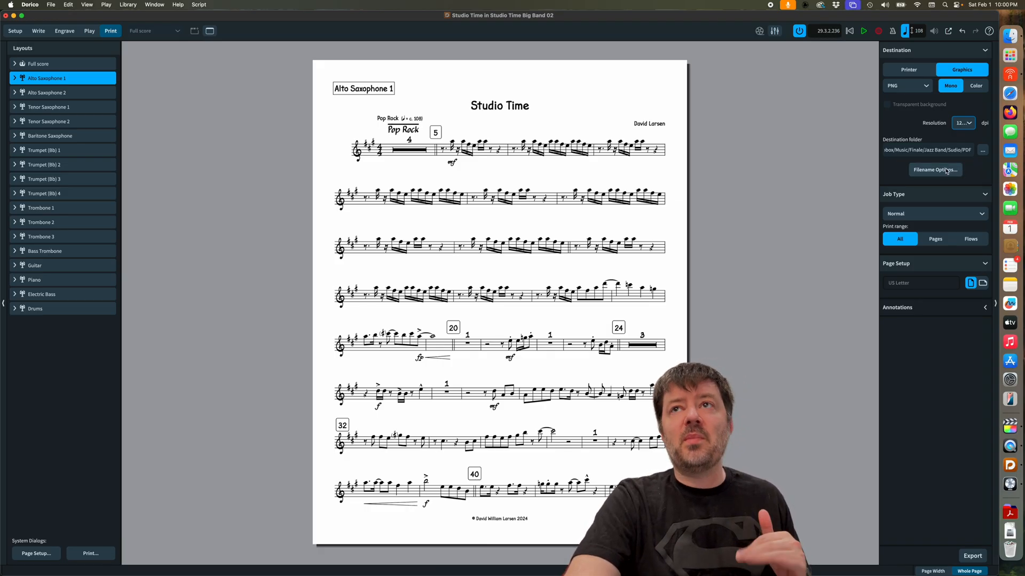
mouse_move(982, 150)
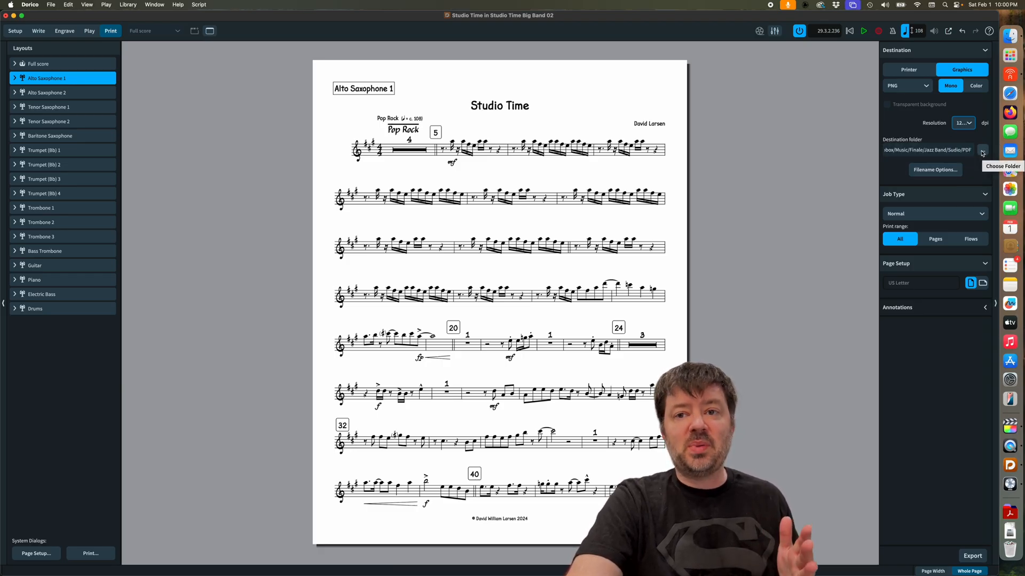
left_click(981, 150)
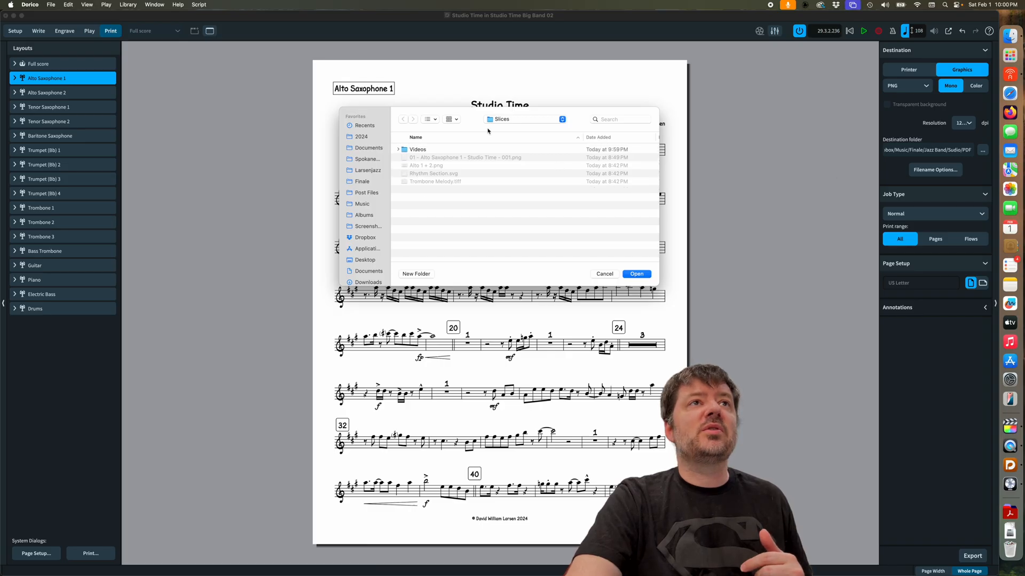
left_click(361, 204)
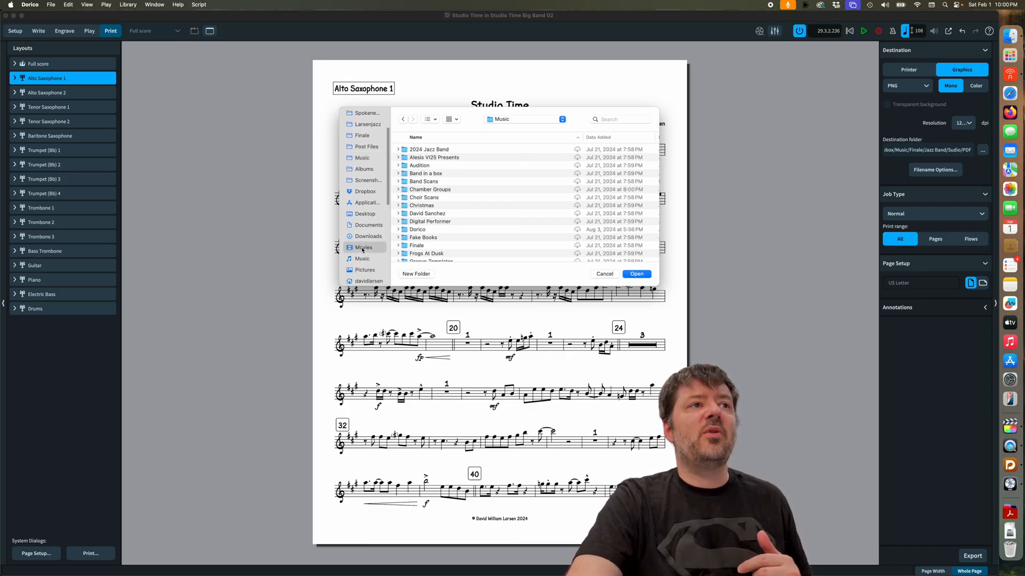
left_click(364, 247)
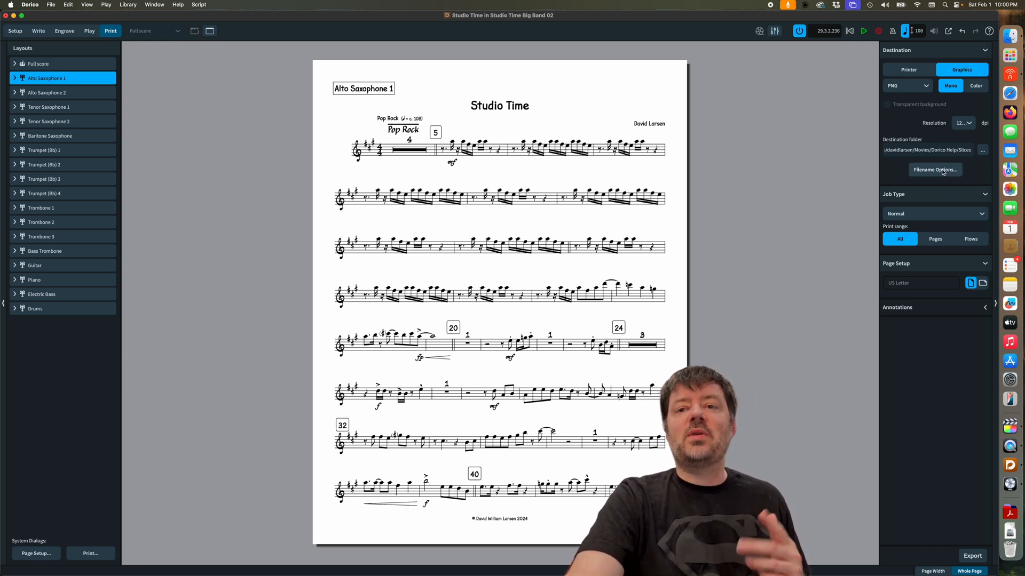
left_click(935, 170)
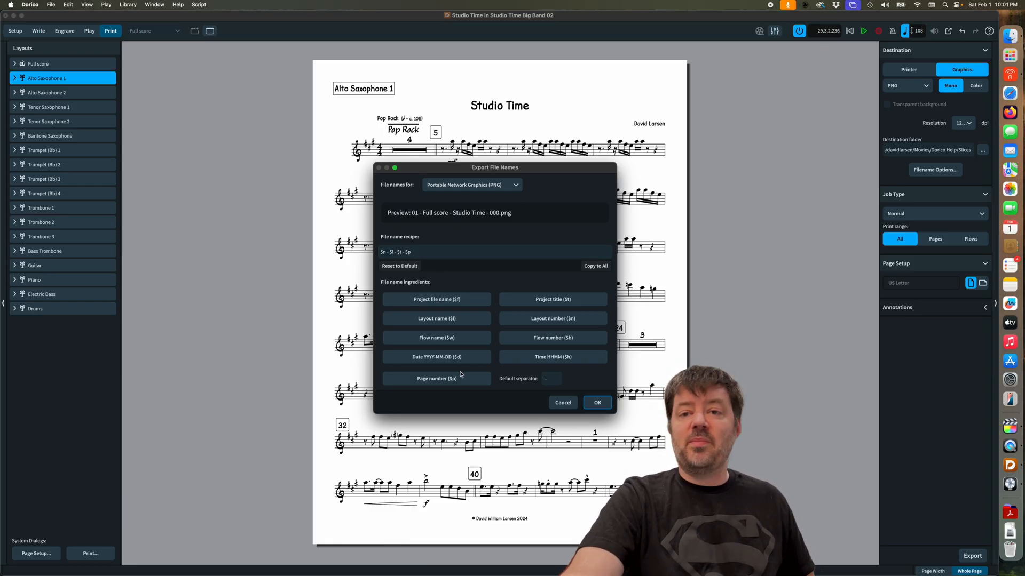
mouse_move(442, 322)
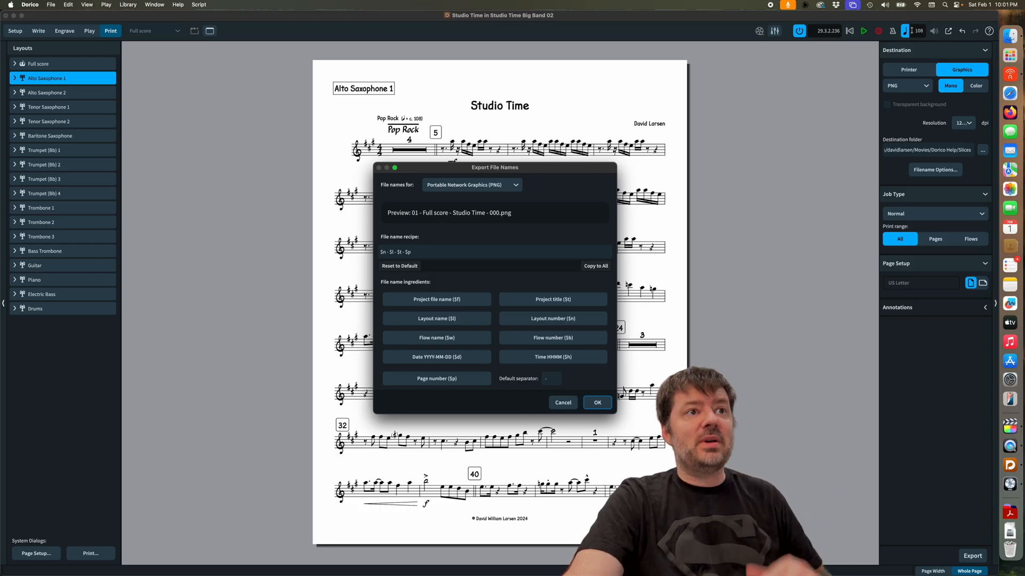
mouse_move(453, 323)
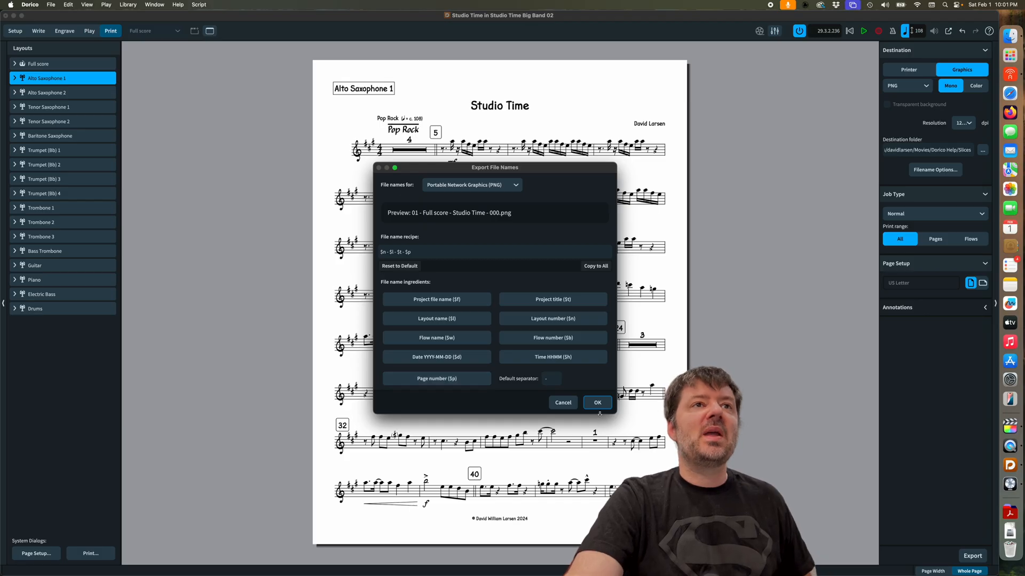
mouse_move(460, 232)
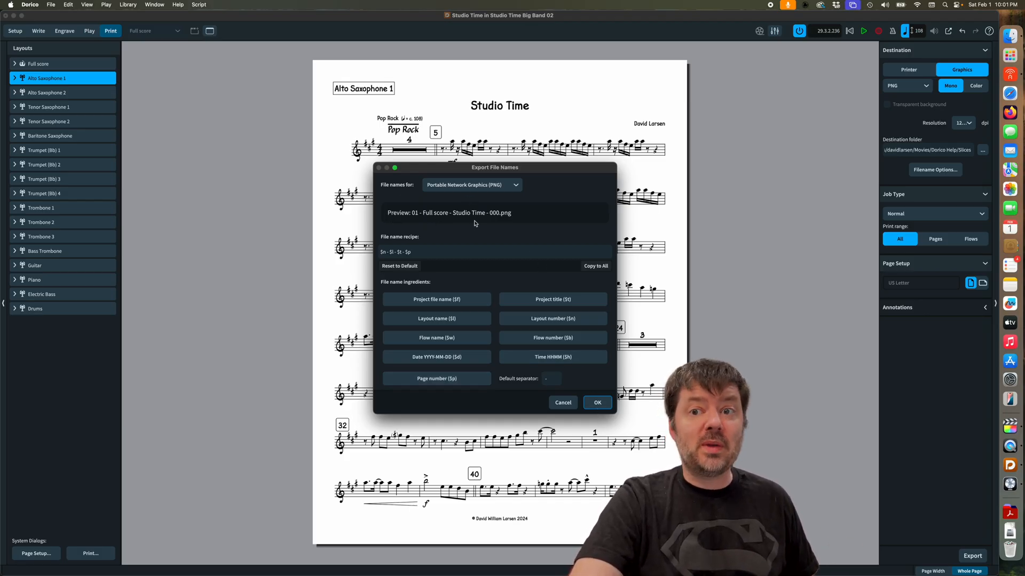
mouse_move(502, 270)
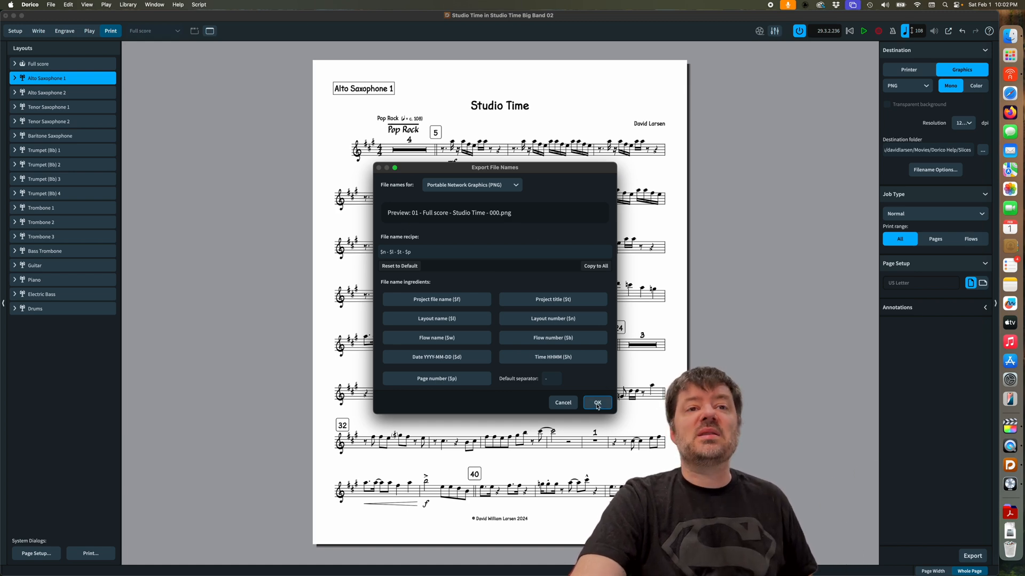
- Confirm the file name settings, keep Normal job type, and export chosen pages only
left_click(597, 402)
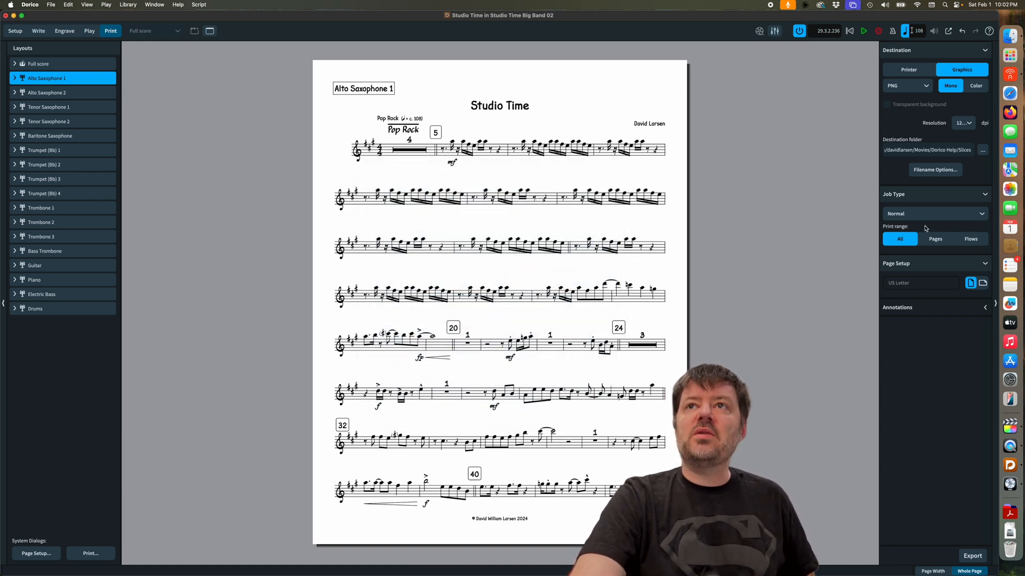
left_click(934, 213)
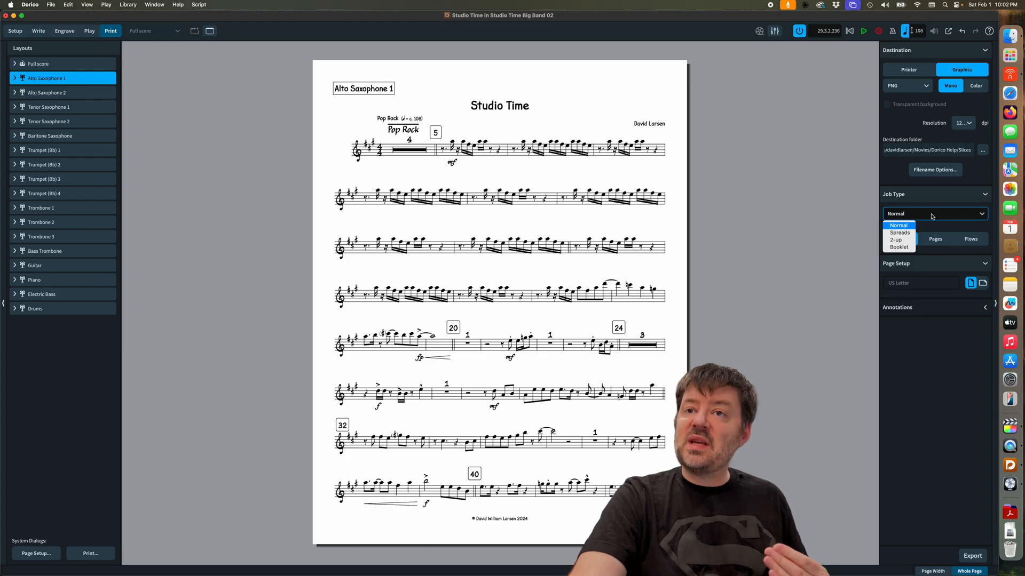
mouse_move(898, 240)
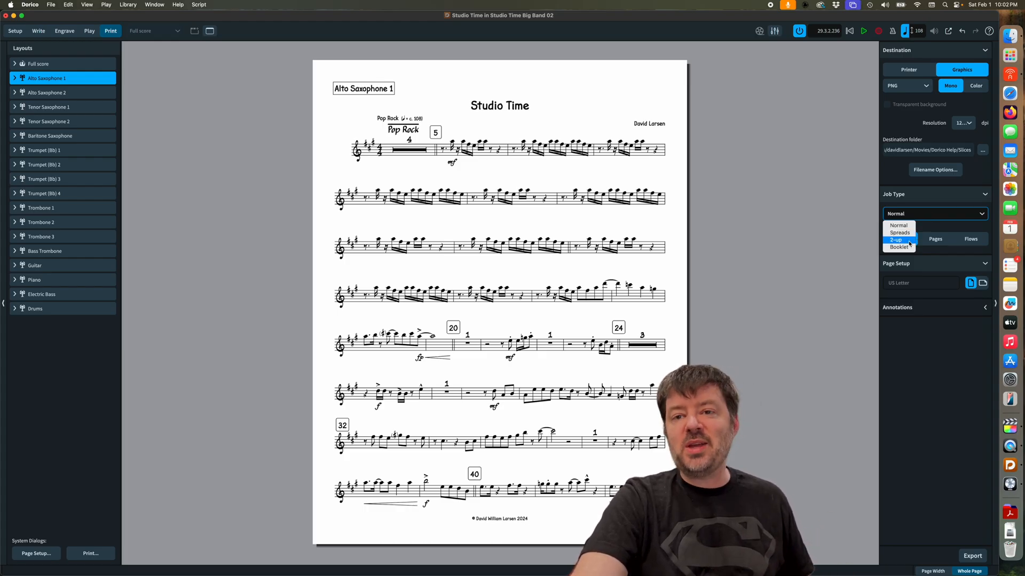
mouse_move(898, 247)
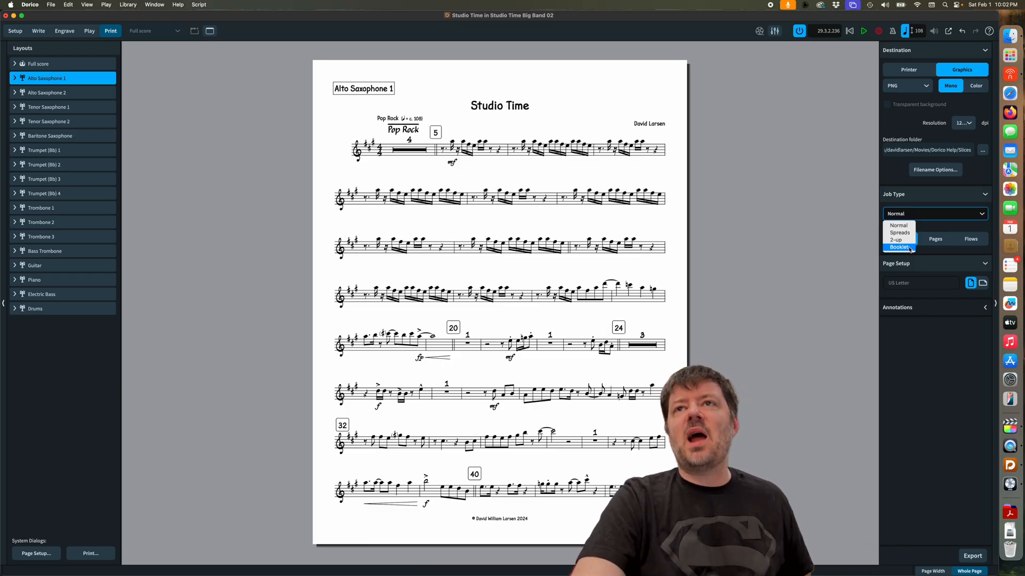
mouse_move(909, 225)
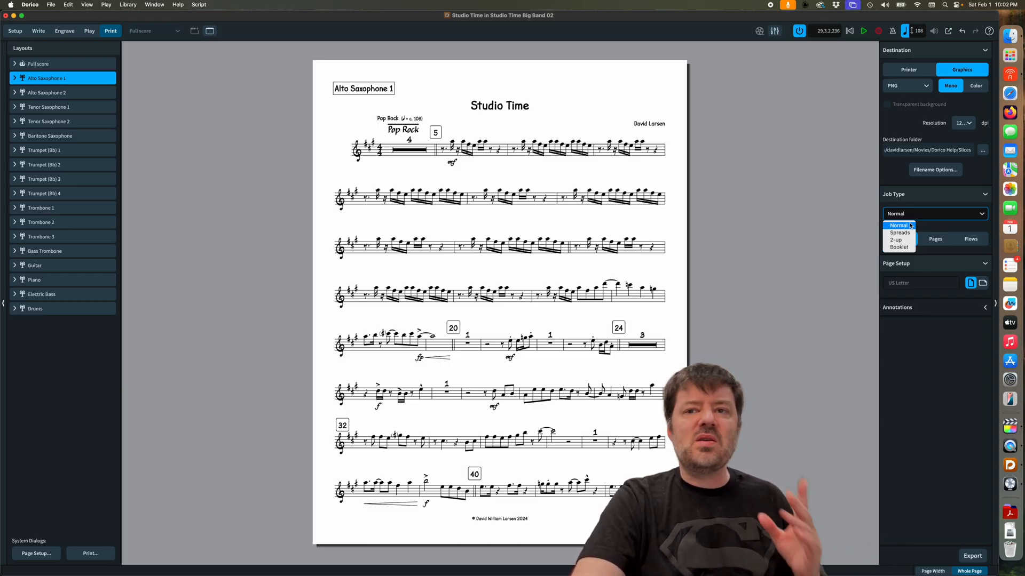
left_click(897, 225)
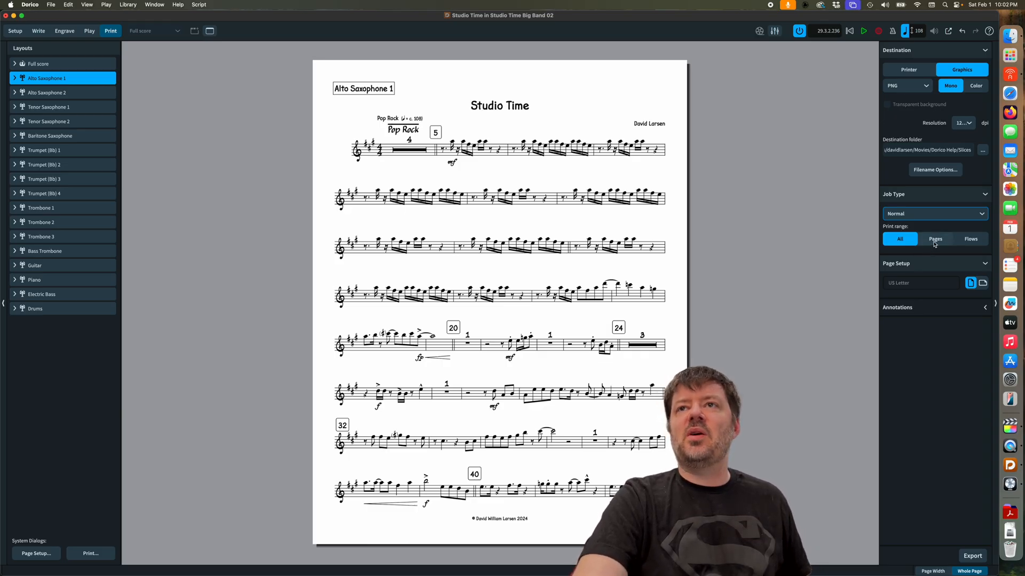
left_click(935, 239)
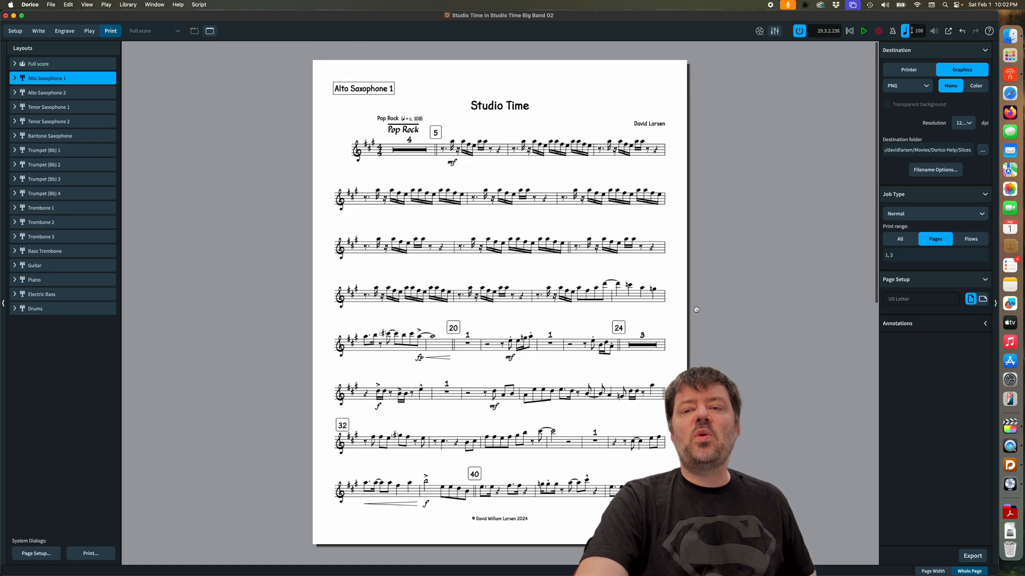
- Toggle the Date and time annotation in the expanded Annotations options
left_click(905, 255)
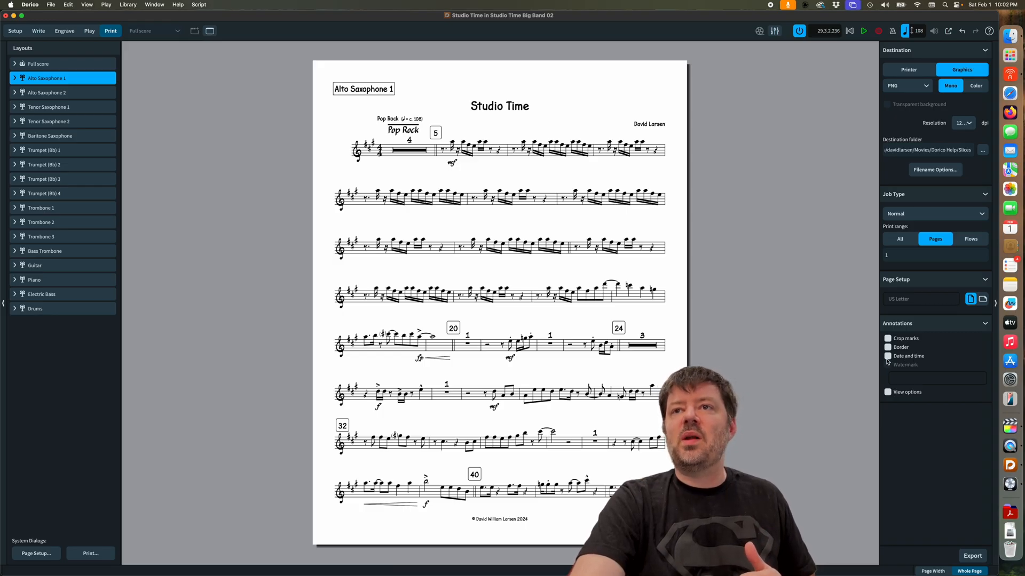
left_click(887, 356)
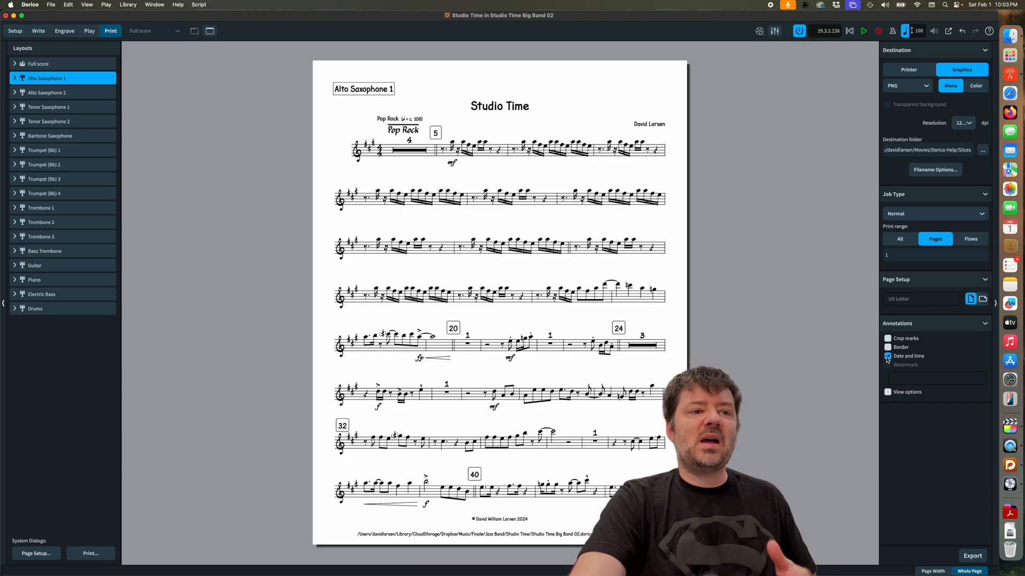
left_click(887, 356)
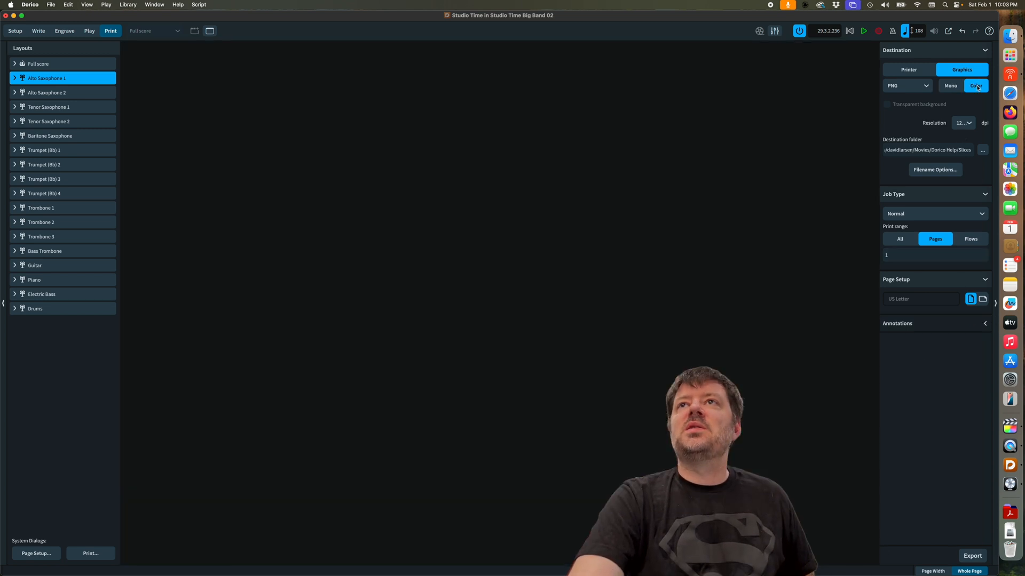
- Export page 1 as a colour PNG with transparent background
left_click(886, 104)
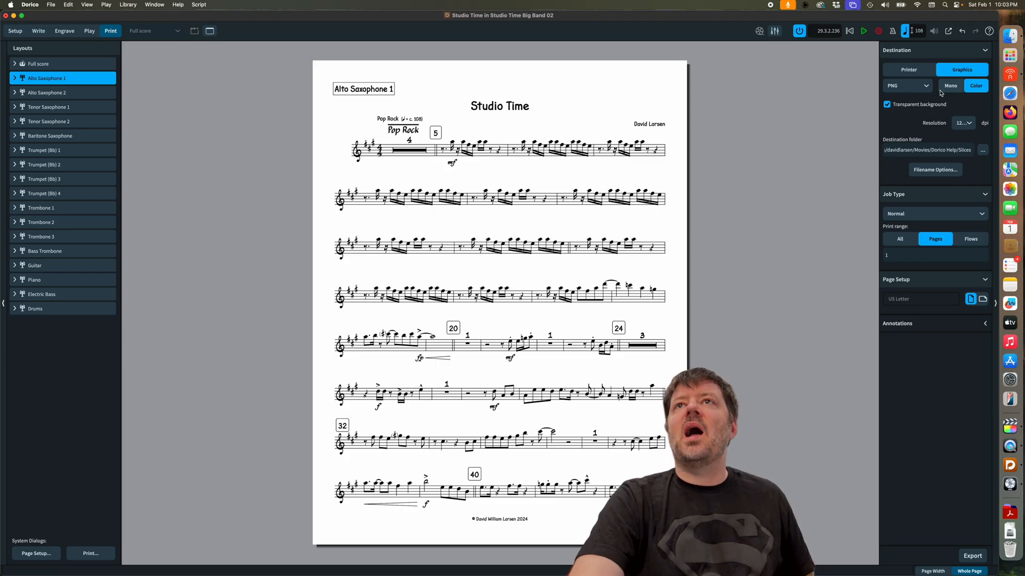
mouse_move(933, 265)
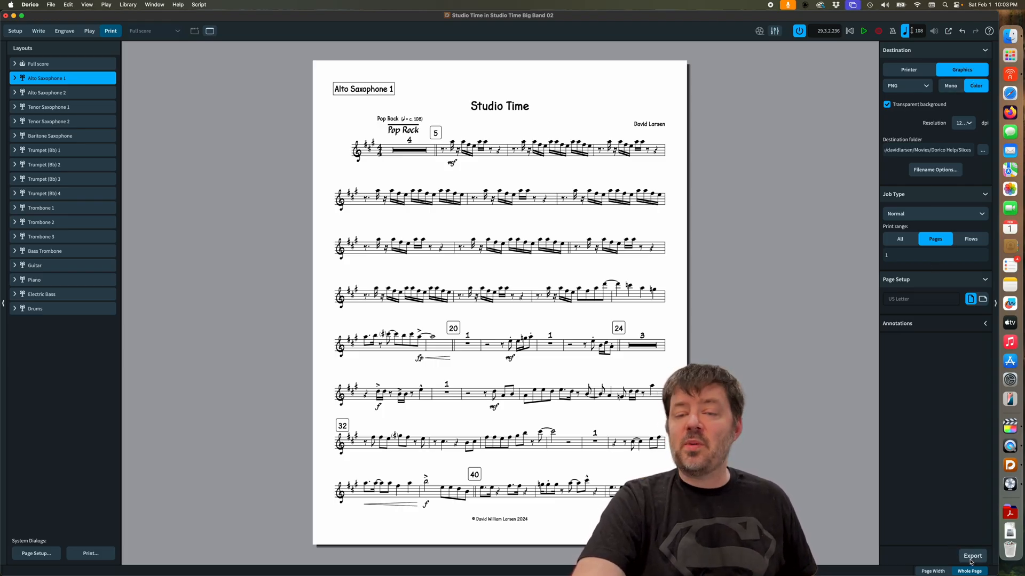
left_click(972, 556)
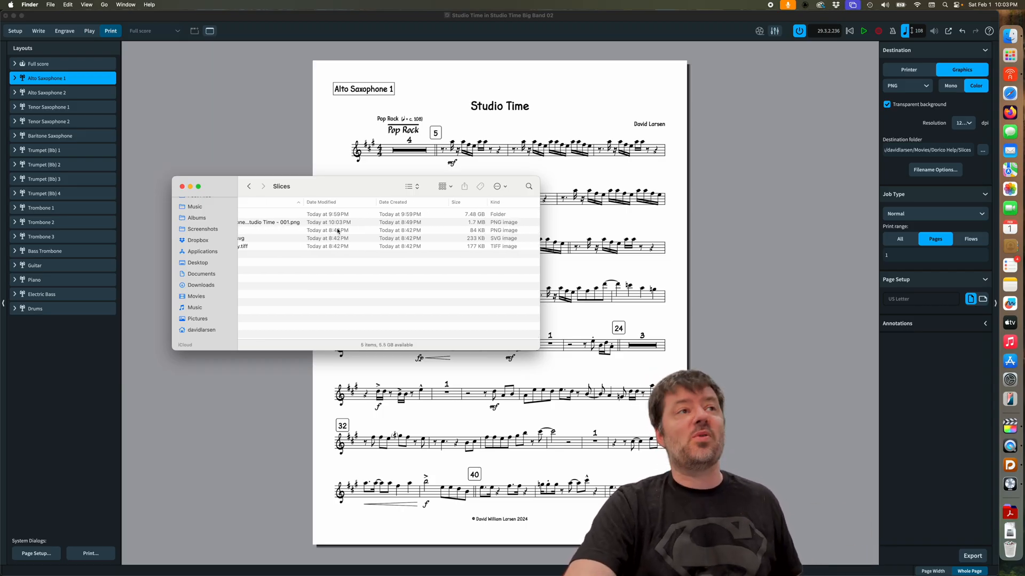
- Select the new 01 - Alto Saxophone PNG in the Slices folder
left_click(307, 222)
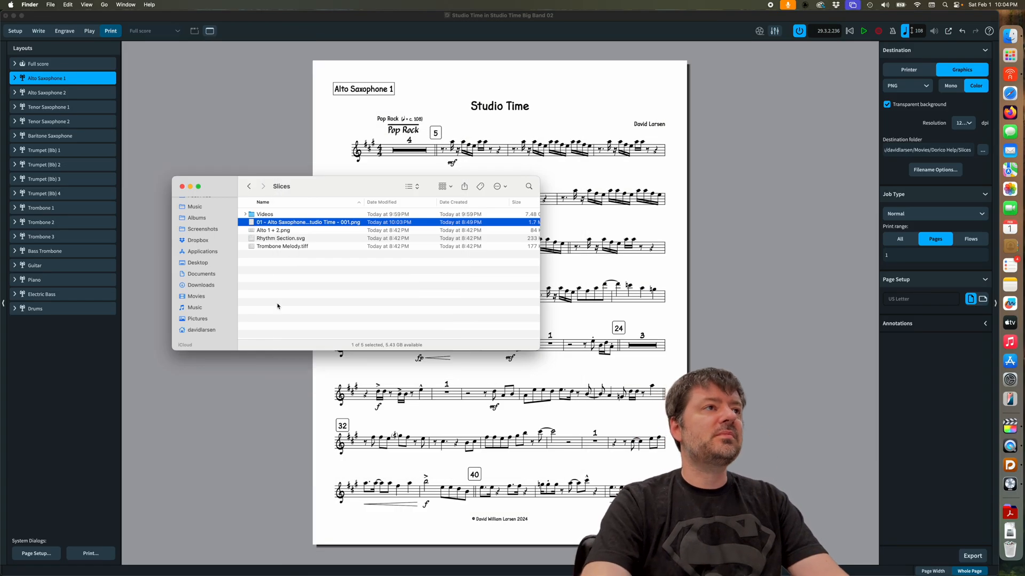
- Select Rhythm Section.svg, then open Trombone Melody.tiff
left_click(273, 230)
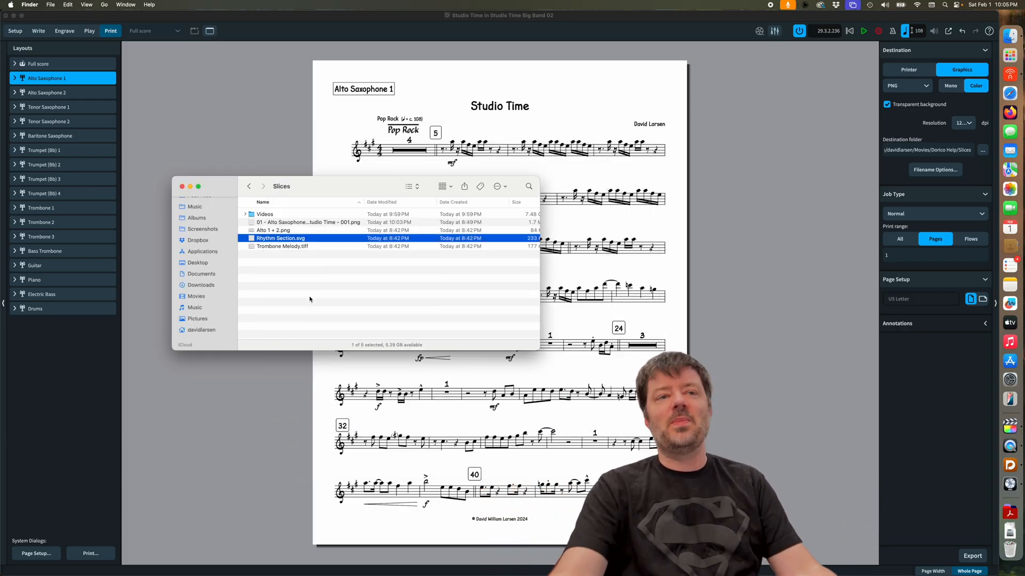
left_click(281, 246)
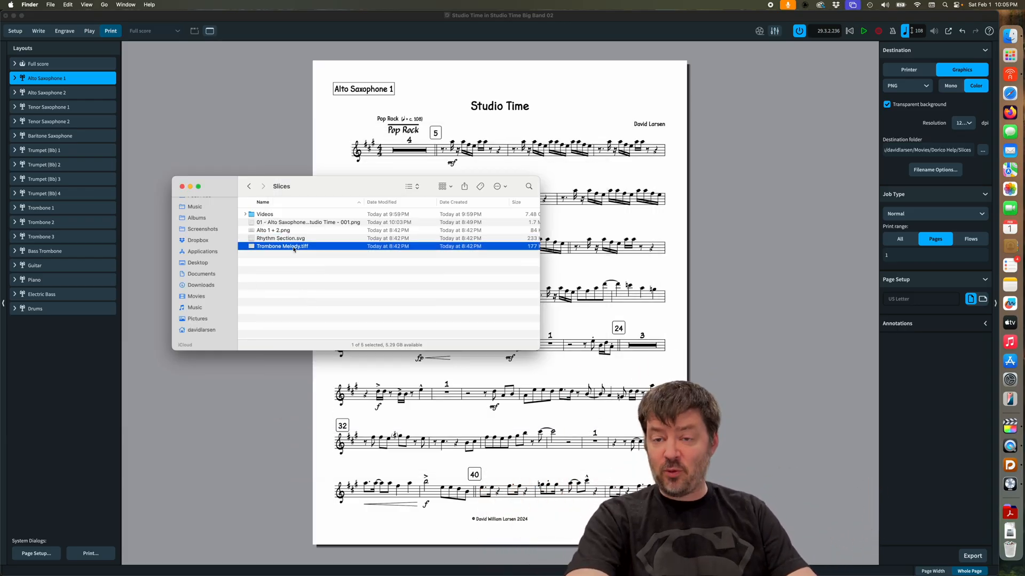
double_click(282, 246)
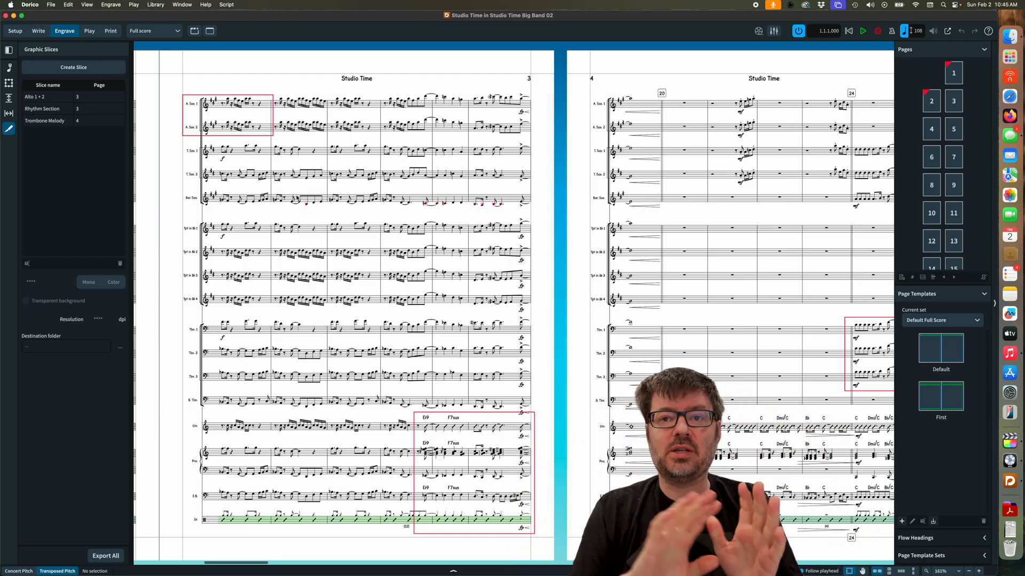
- Move the selected bars to the previous system, then show the Graphic Slices tool again
left_click(8, 68)
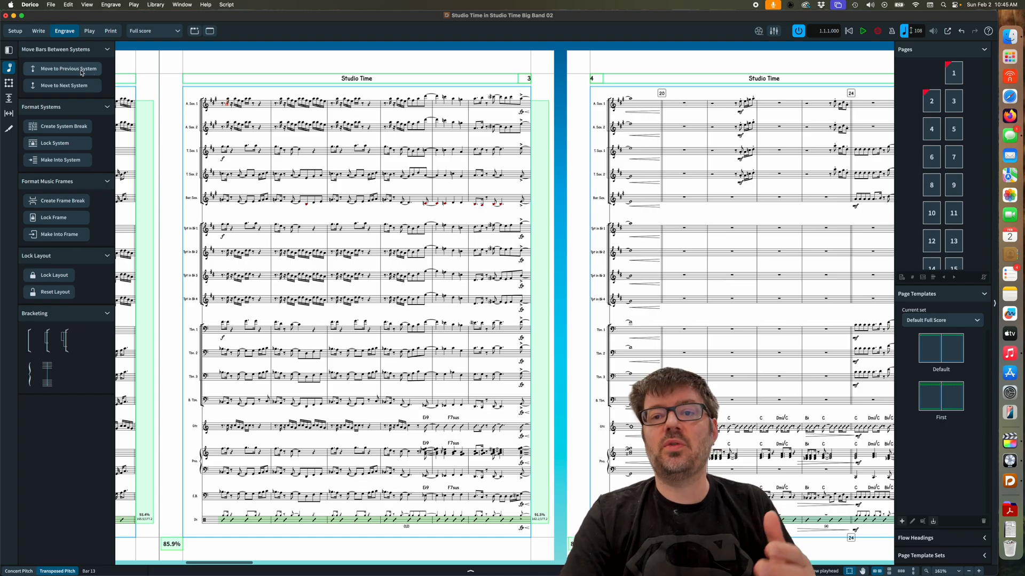
left_click(58, 127)
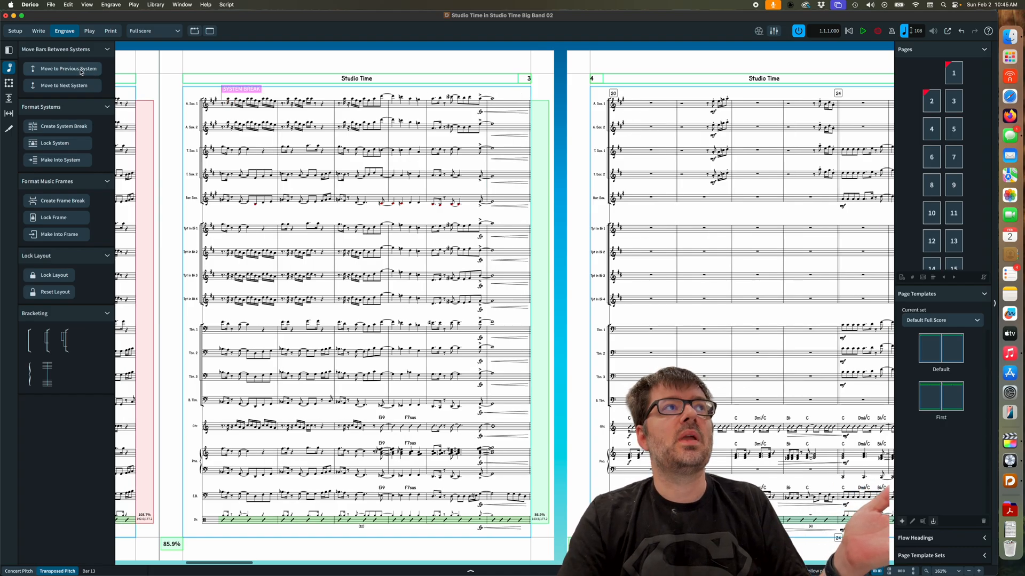
left_click(8, 128)
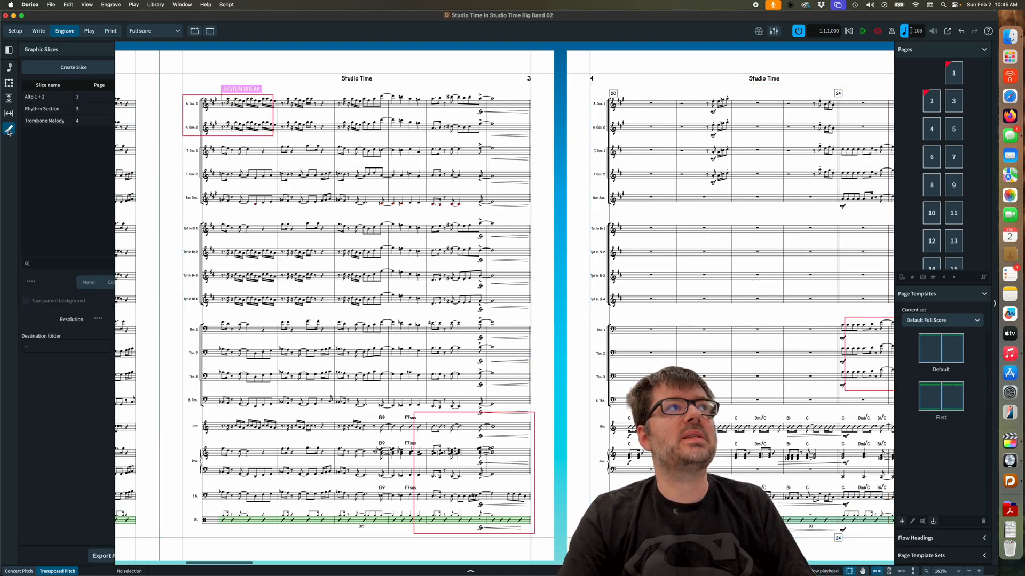